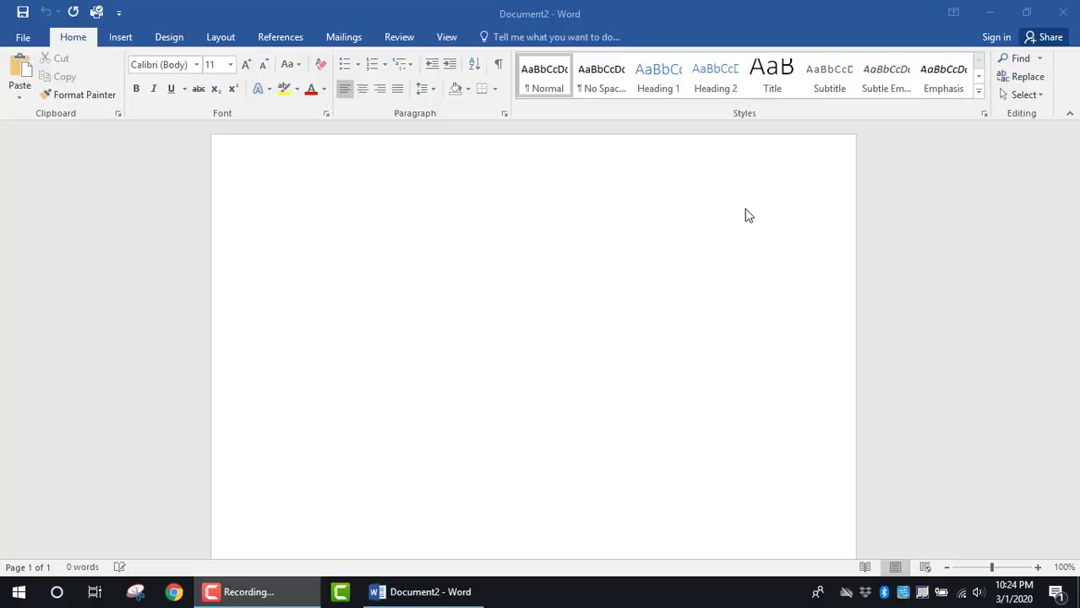
mouse_move(741, 244)
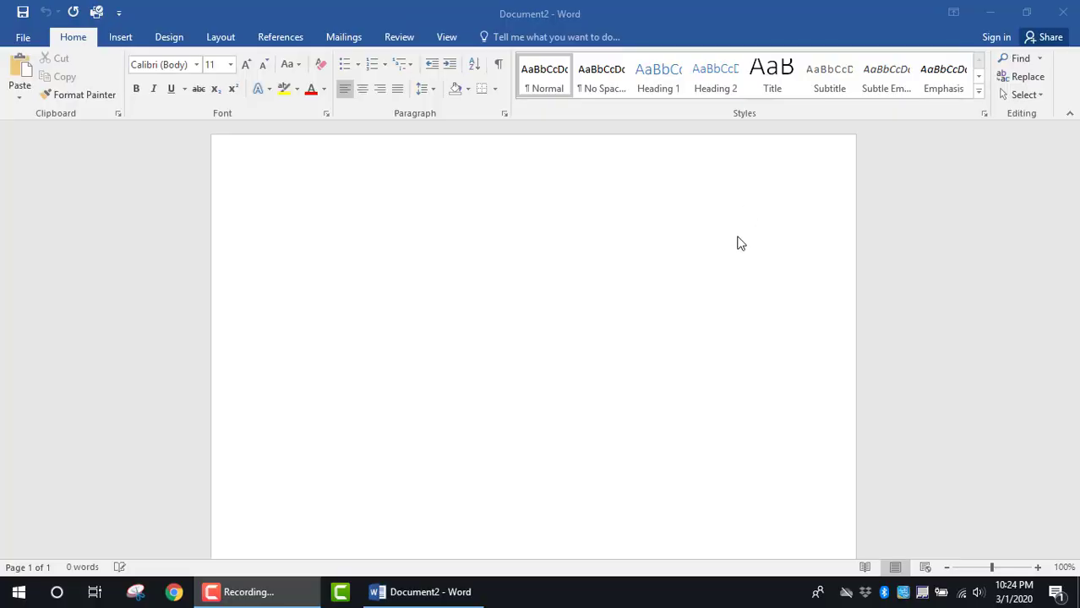
mouse_move(701, 327)
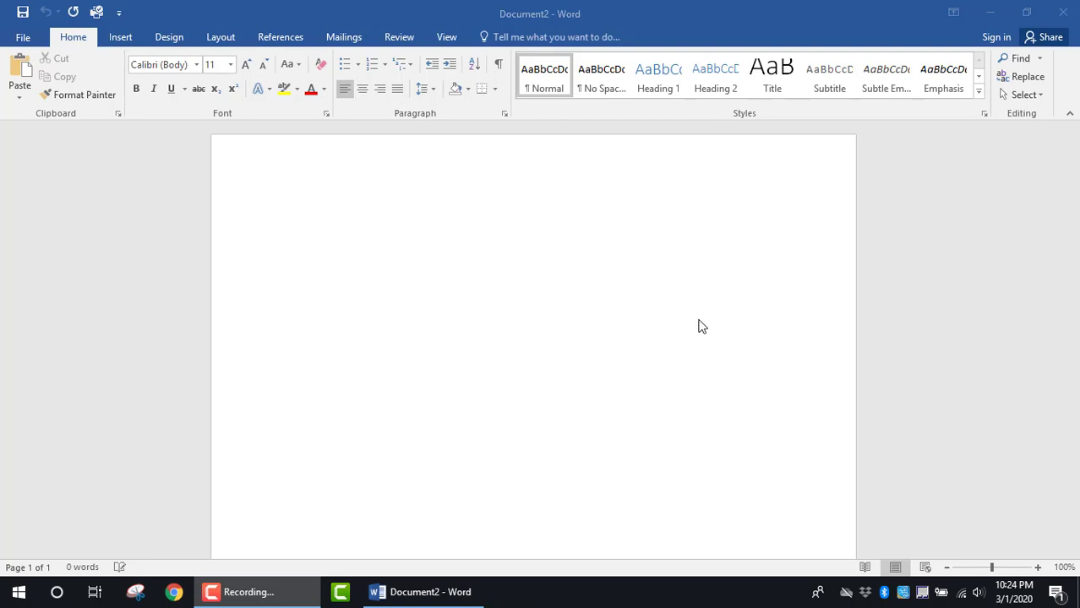
mouse_move(311, 132)
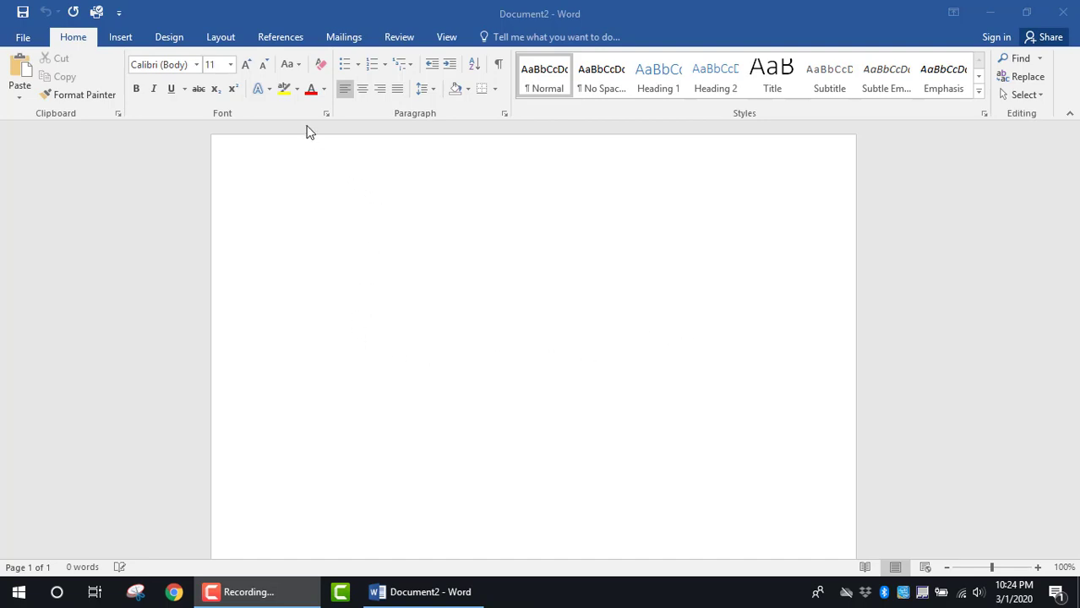
Insert an Automatic Table 2 table of contents from References and dismiss the no-entries notice.
left_click(280, 37)
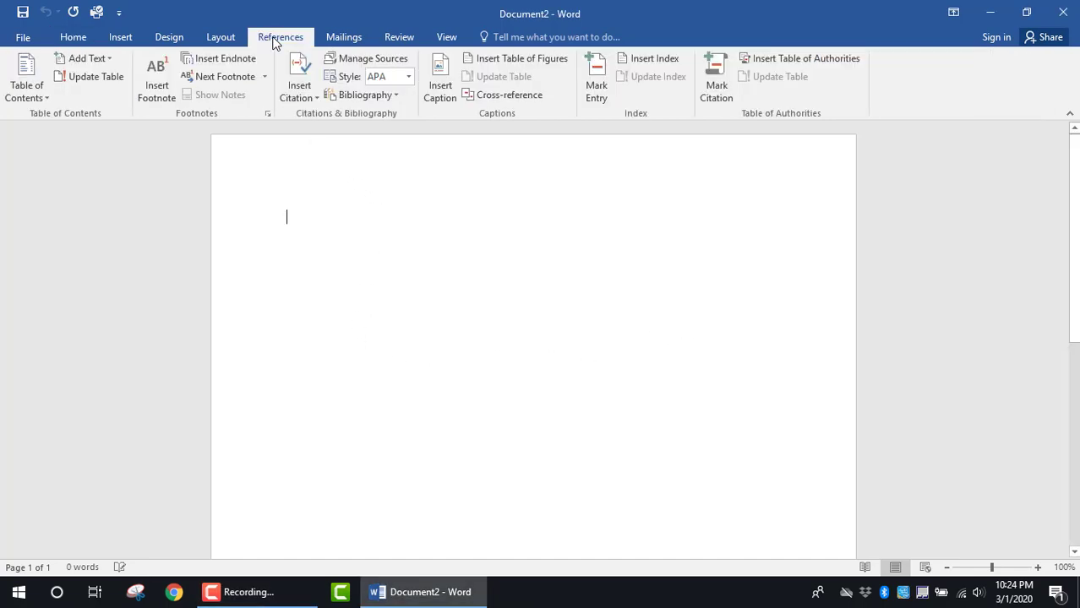
mouse_move(51, 123)
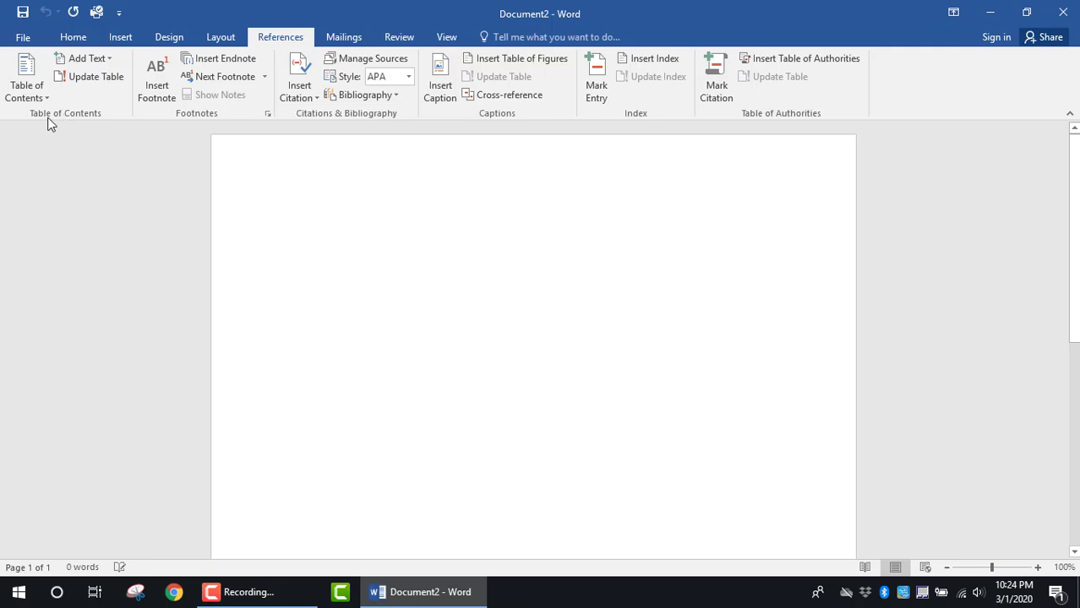
mouse_move(27, 81)
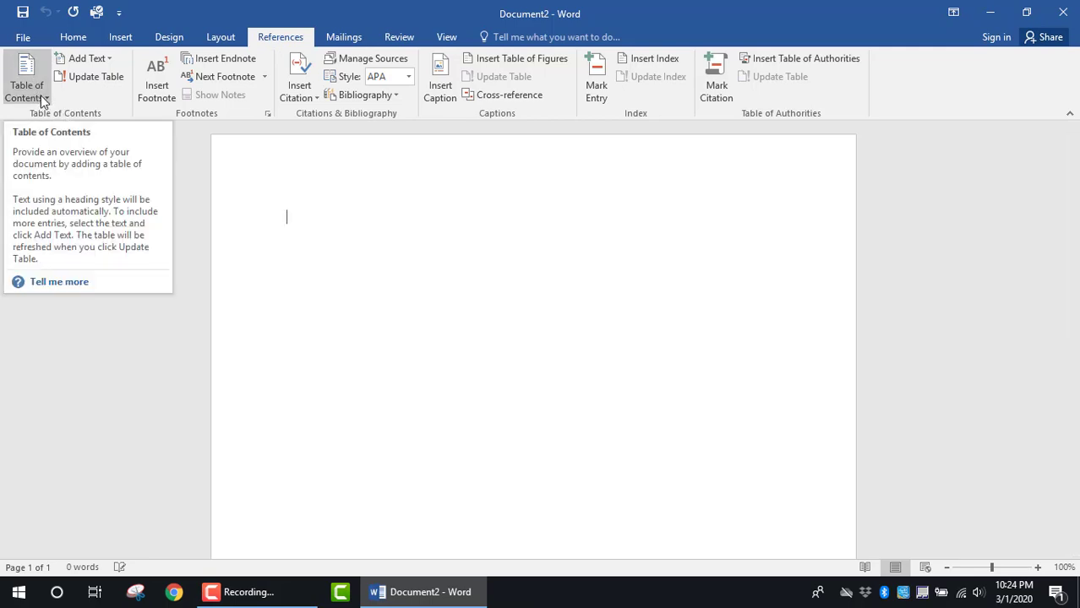
left_click(27, 76)
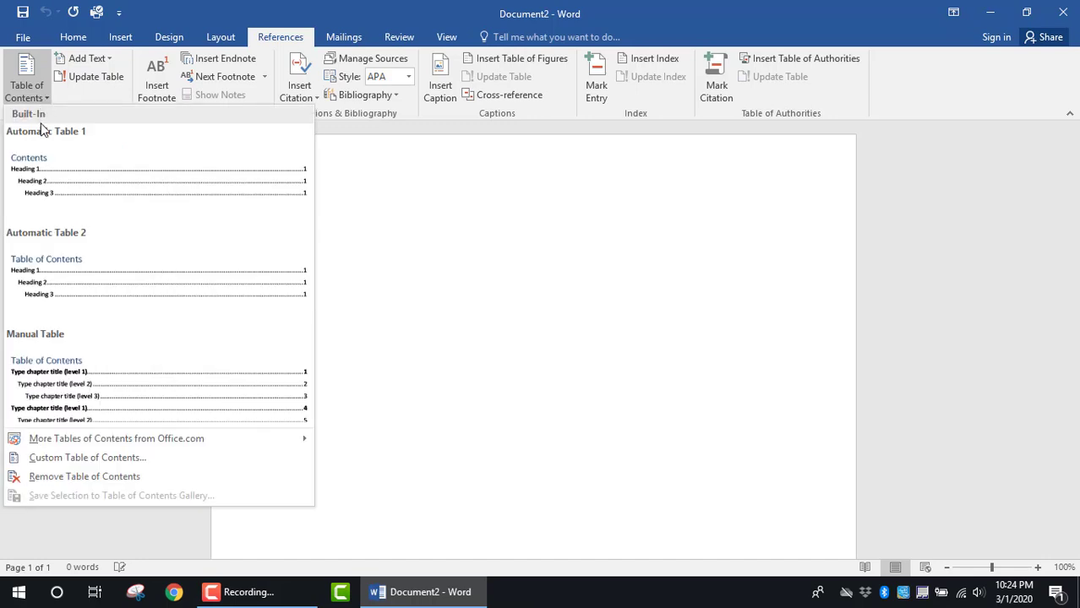
mouse_move(46, 278)
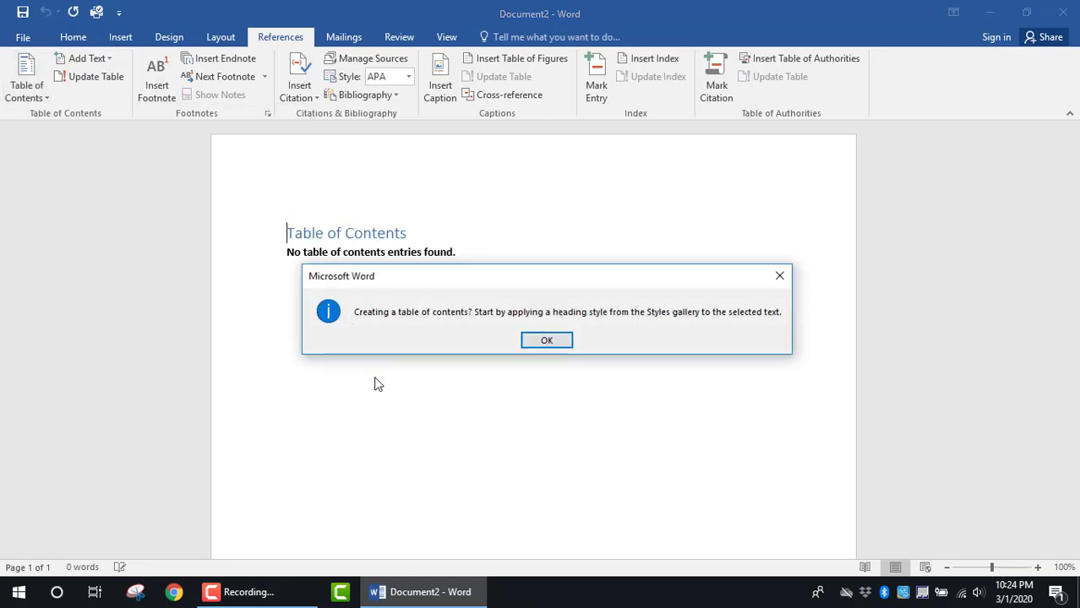
mouse_move(547, 340)
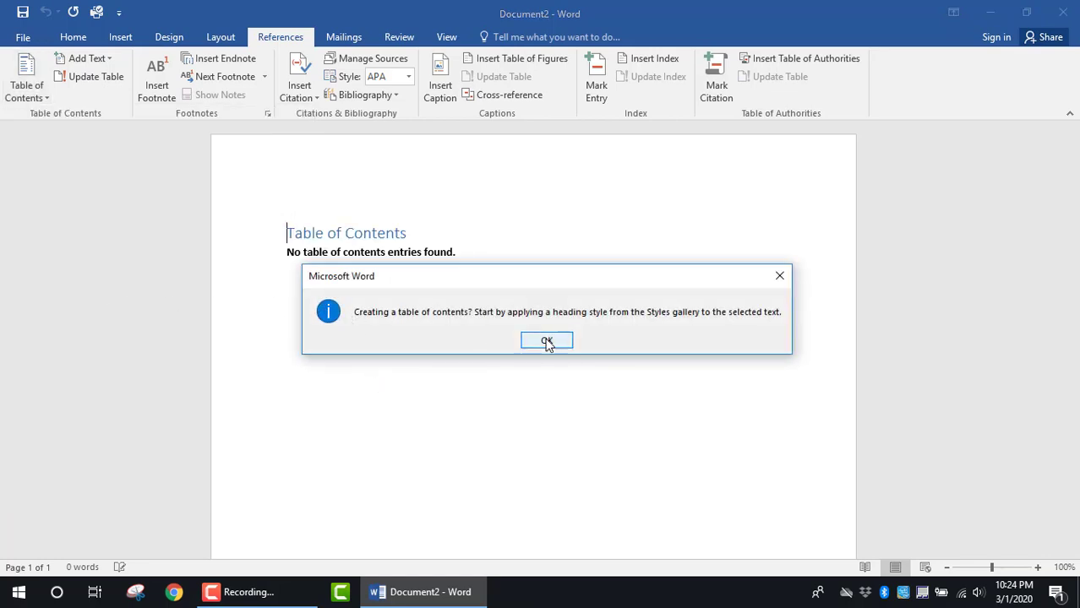
left_click(548, 340)
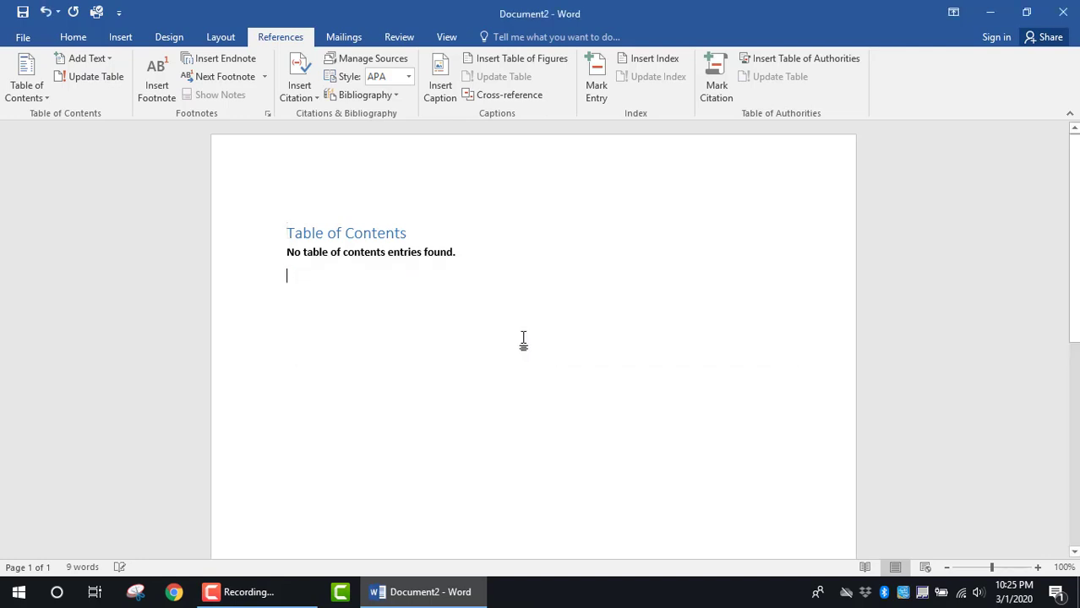
left_click(360, 267)
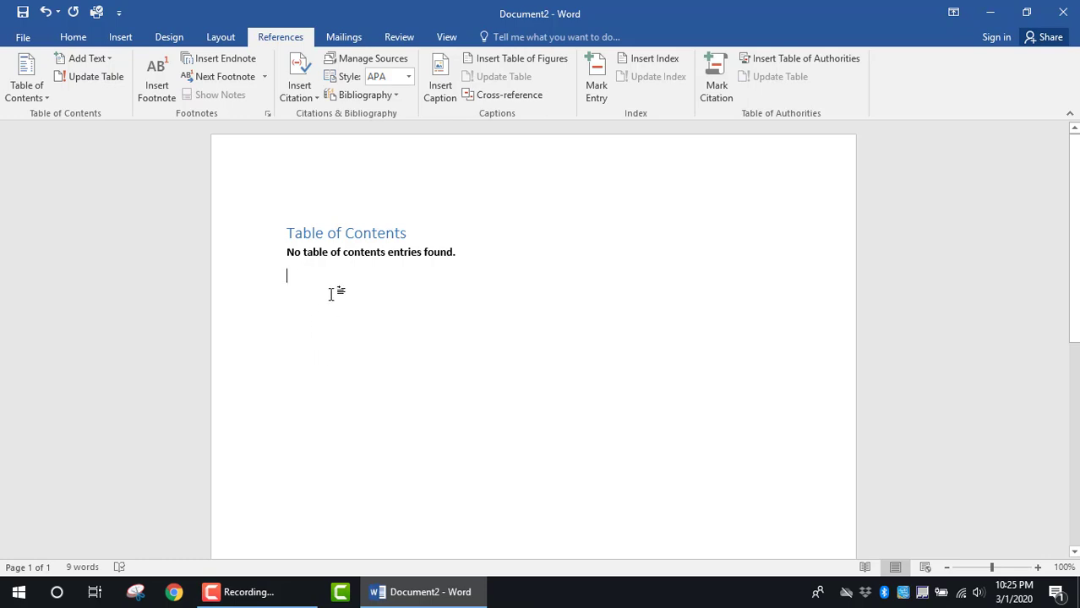
mouse_move(213, 213)
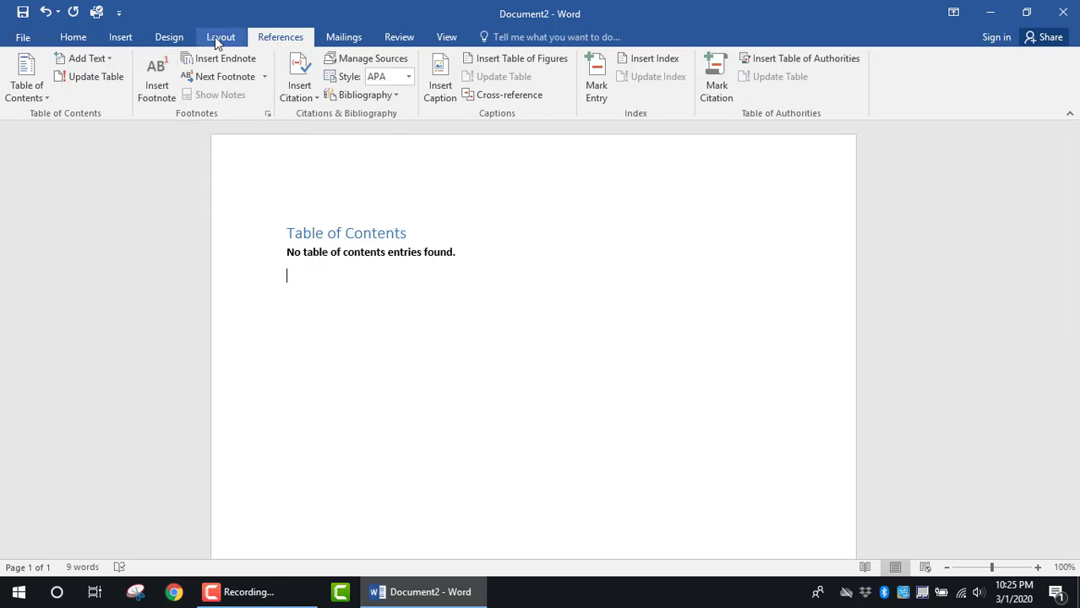
Bring up the Breaks list on the Layout ribbon to add a next-page section break.
left_click(219, 37)
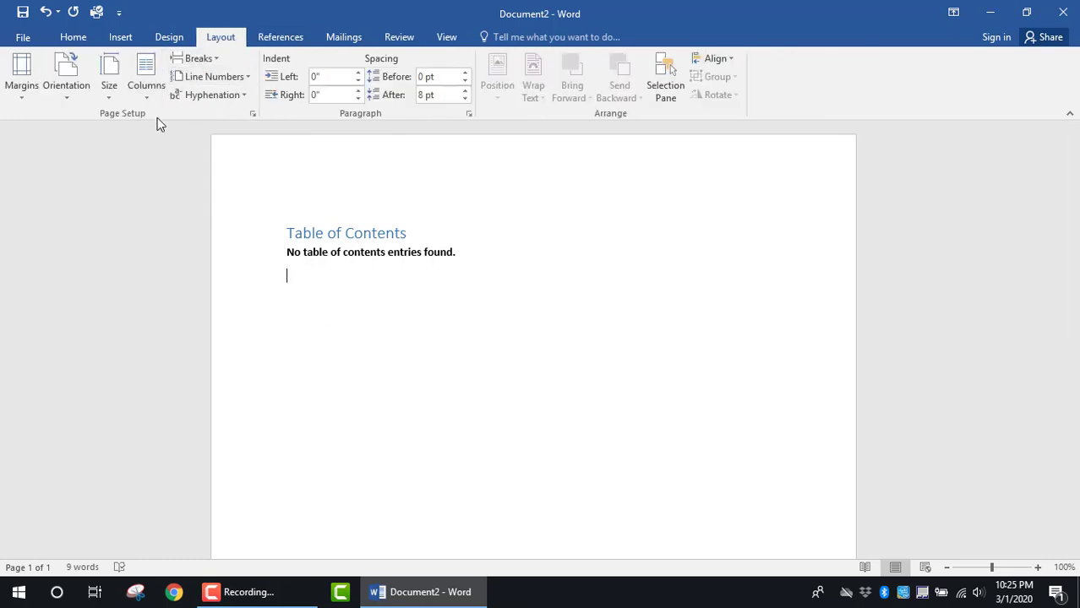
mouse_move(137, 125)
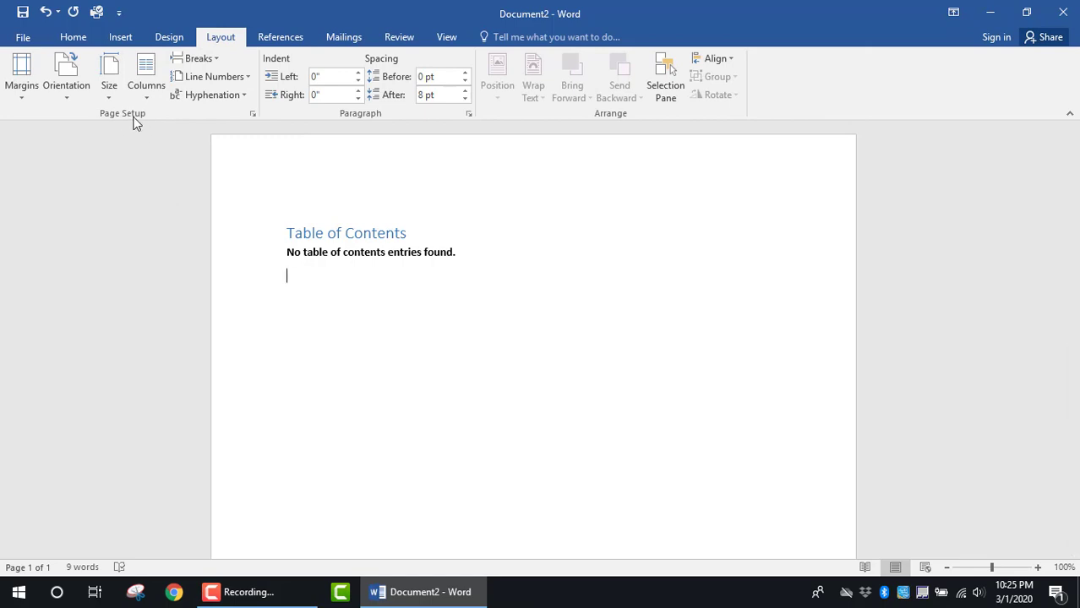
mouse_move(196, 57)
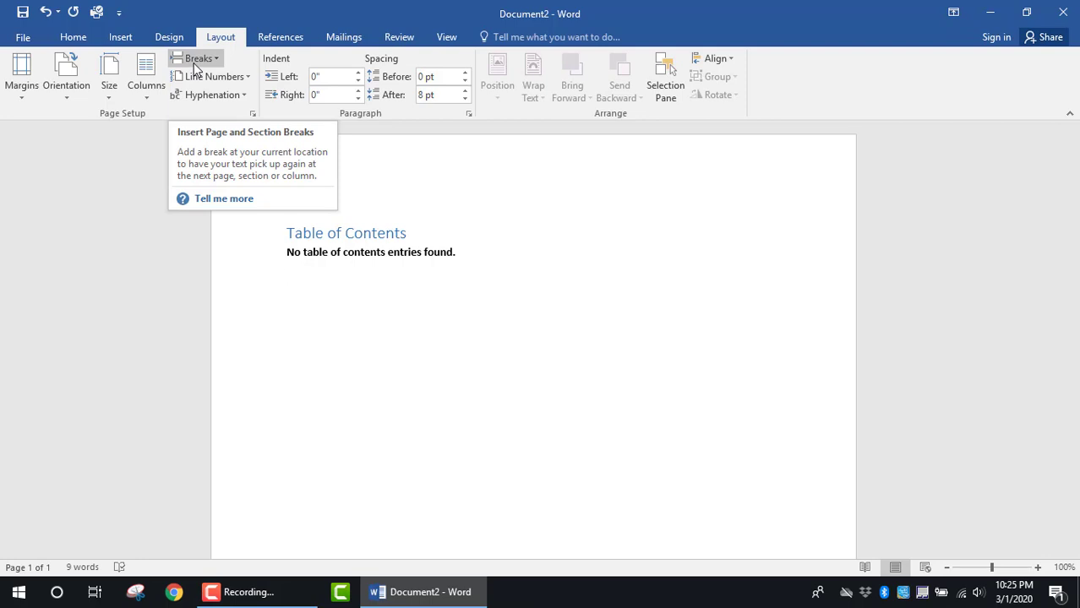
left_click(196, 57)
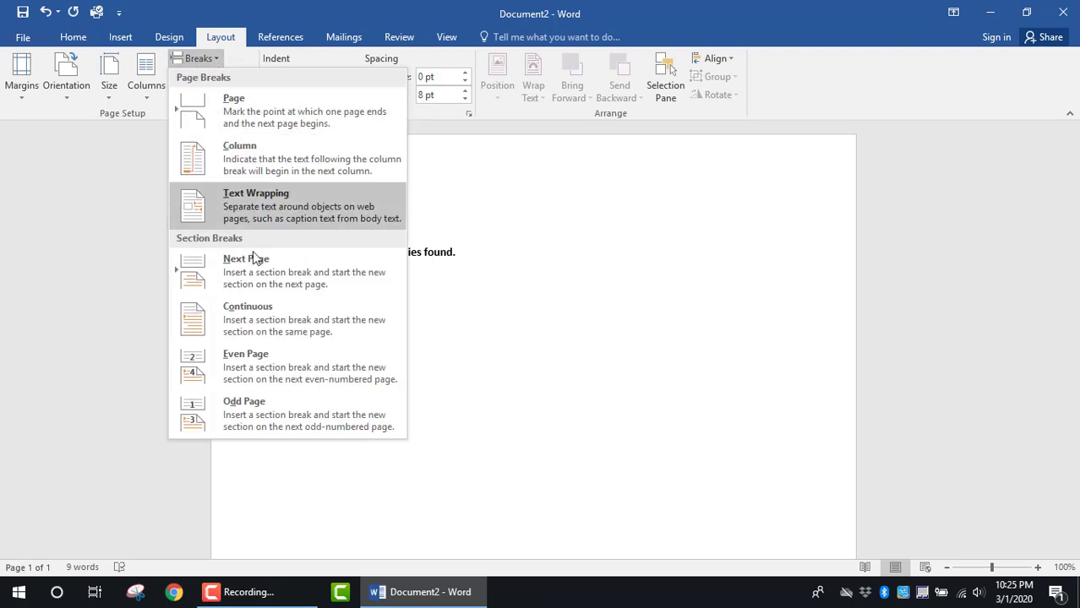
mouse_move(257, 270)
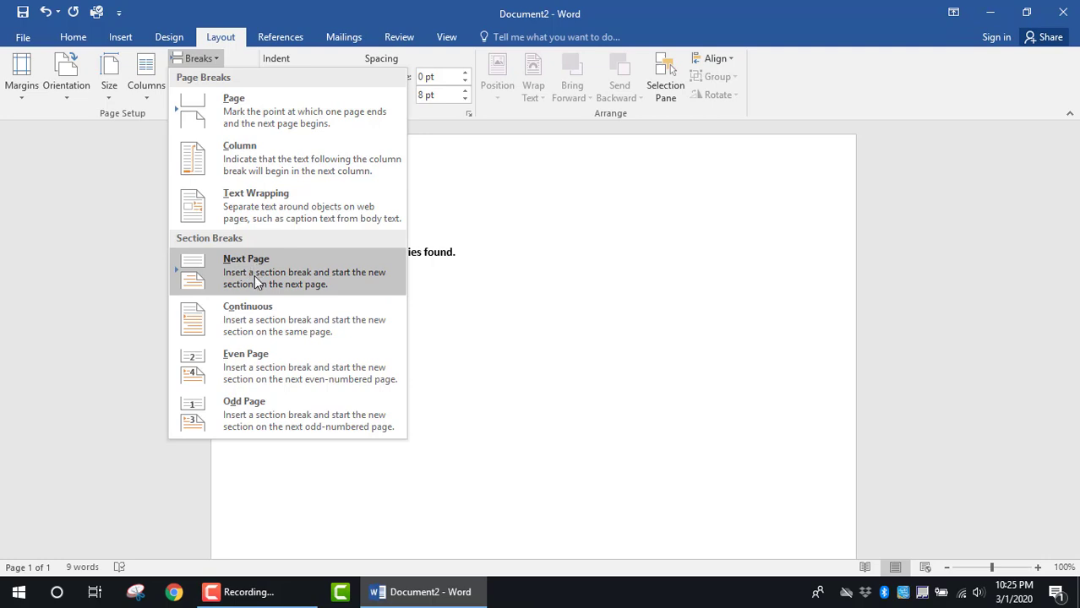
mouse_move(288, 284)
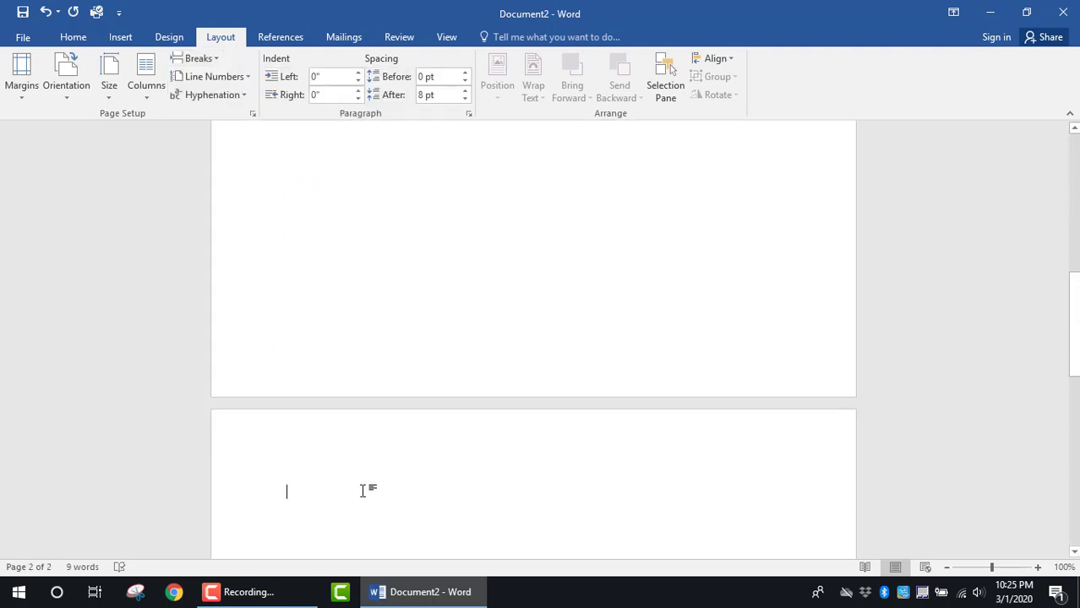
scroll("up", 3)
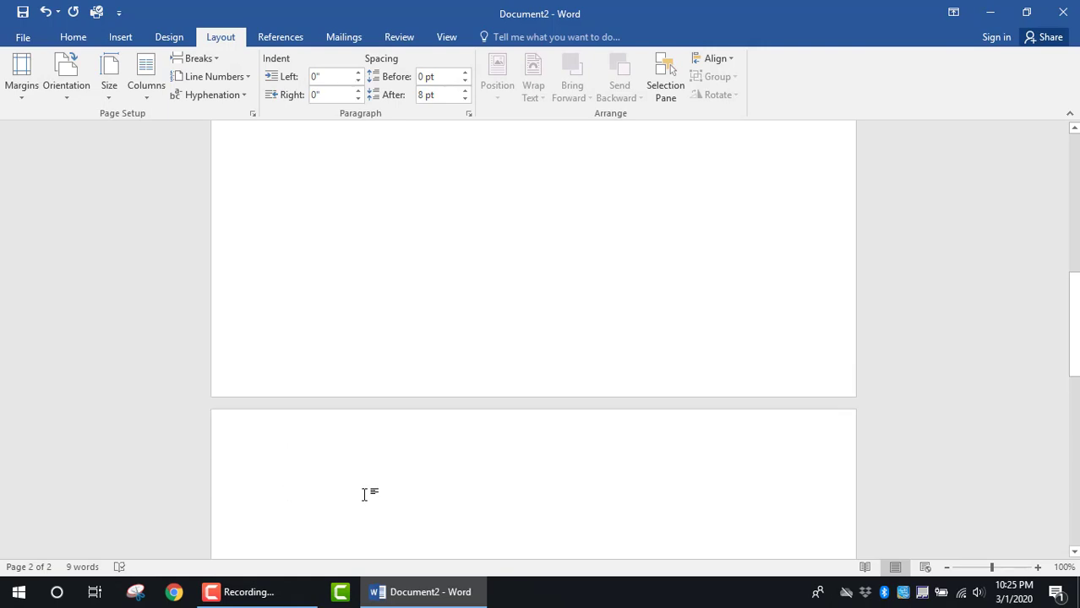
left_click(287, 494)
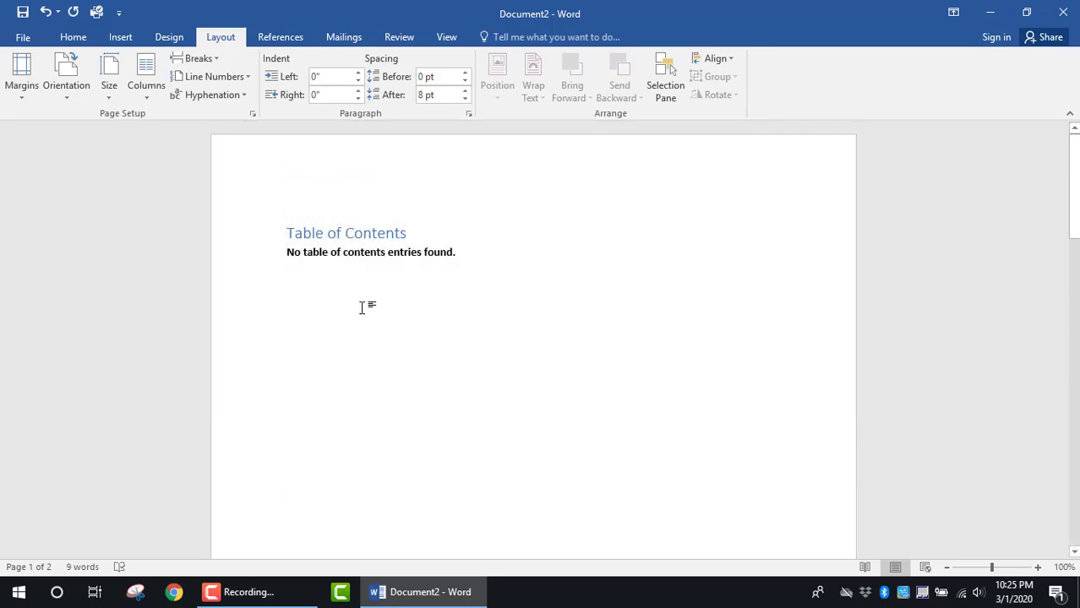
scroll("down", 3)
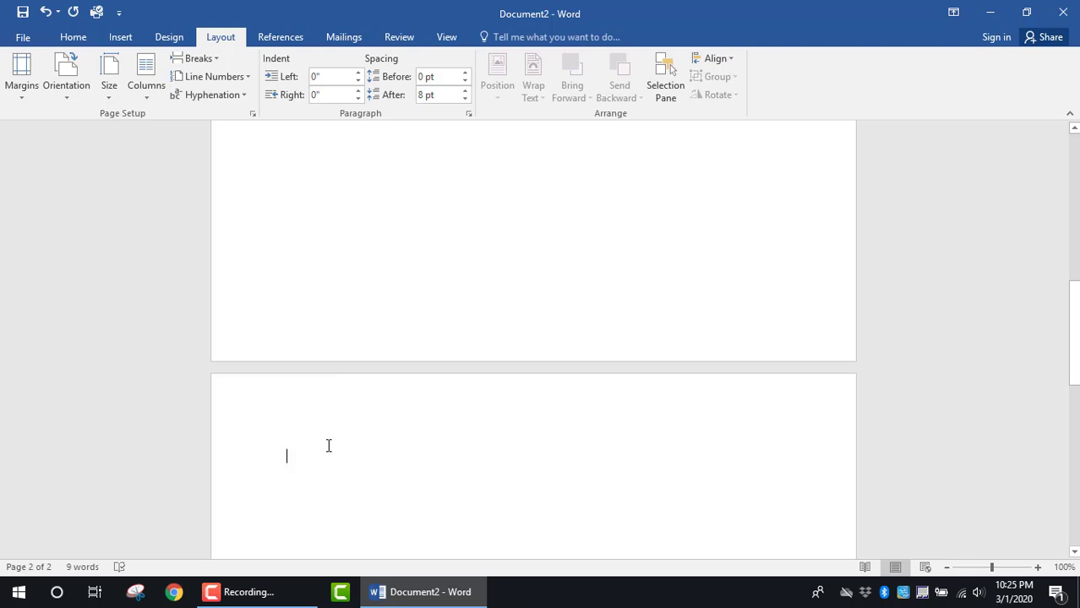
Type Introduction on page two, style it as Heading 1, and move below it.
type("Intoduc")
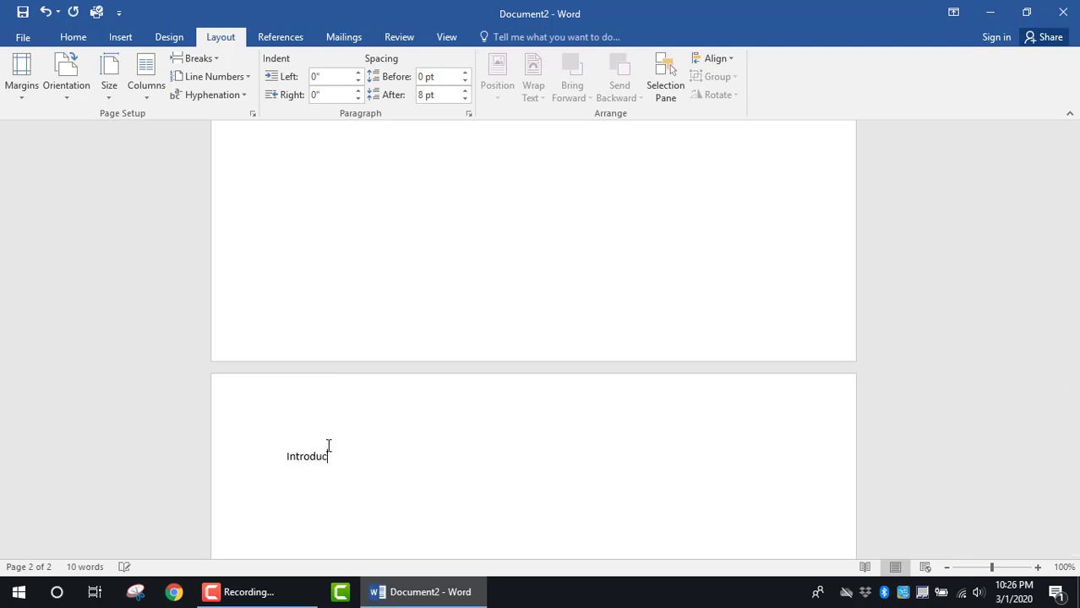
type("tion")
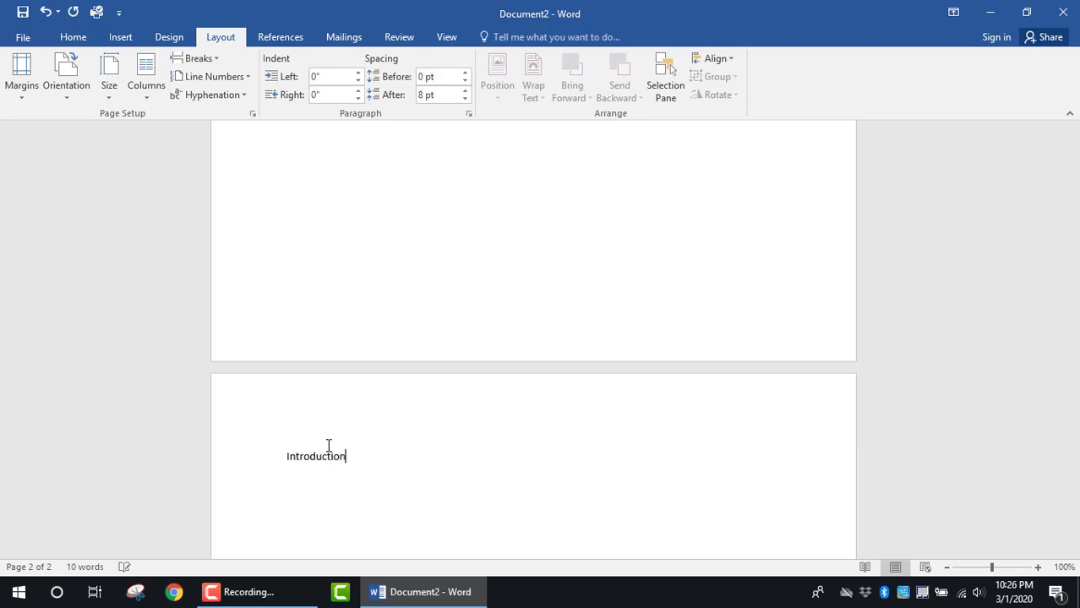
double_click(314, 457)
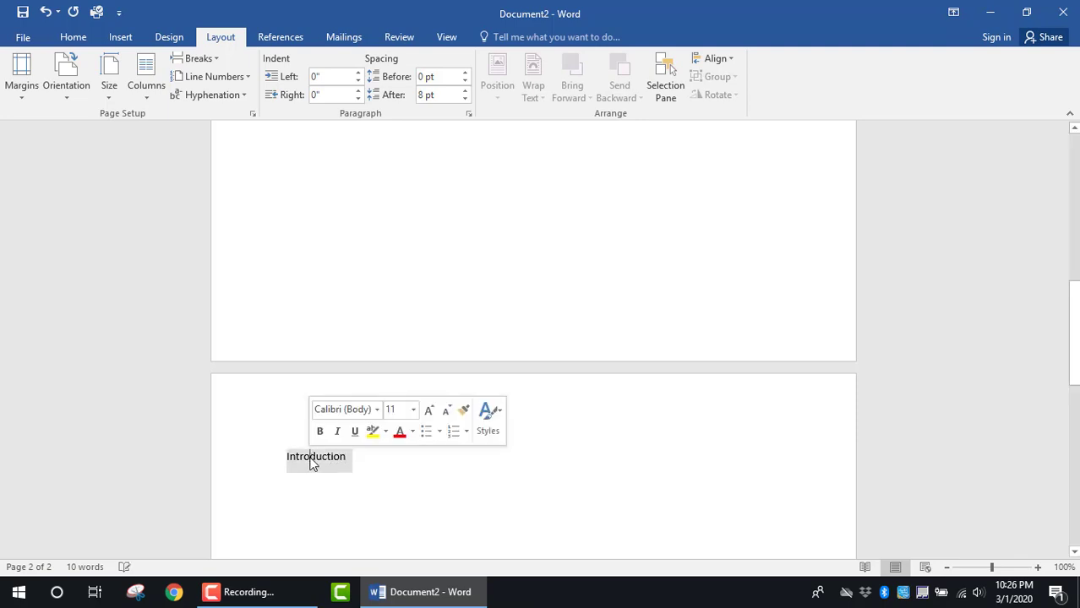
left_click(73, 37)
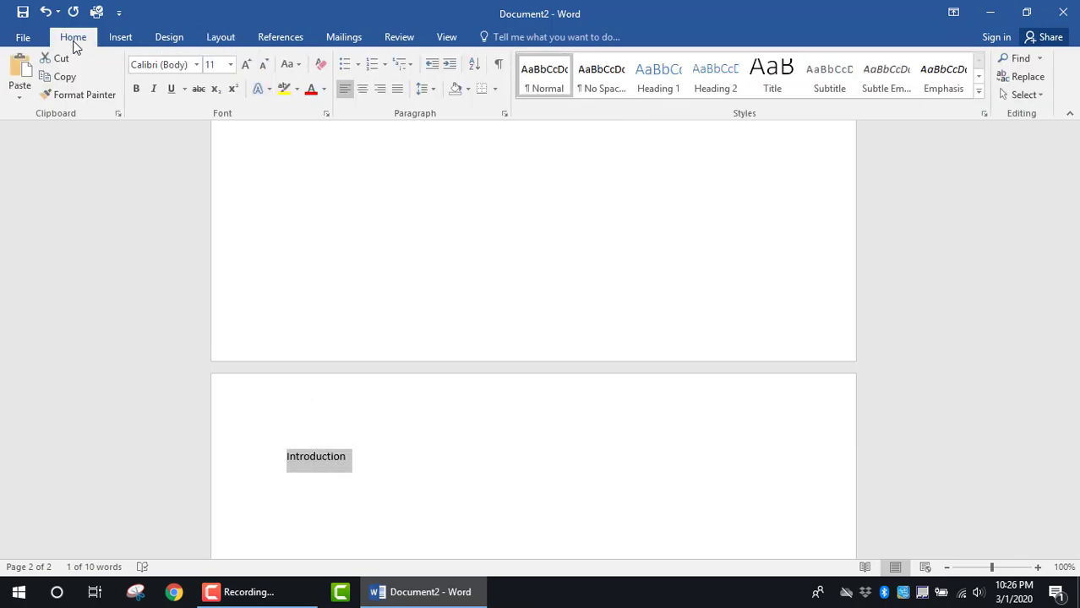
left_click(660, 76)
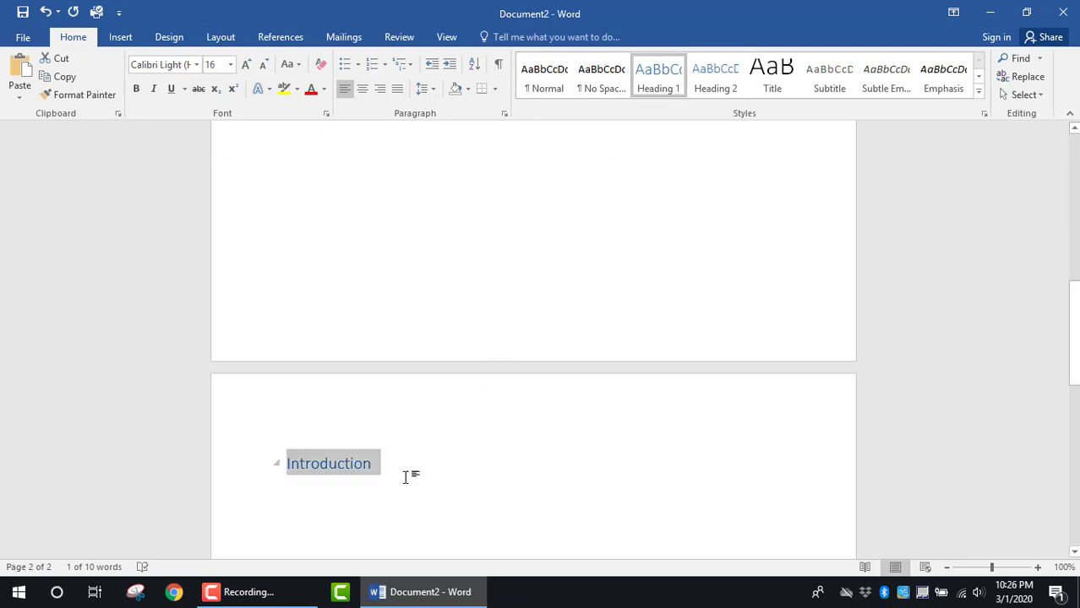
left_click(287, 497)
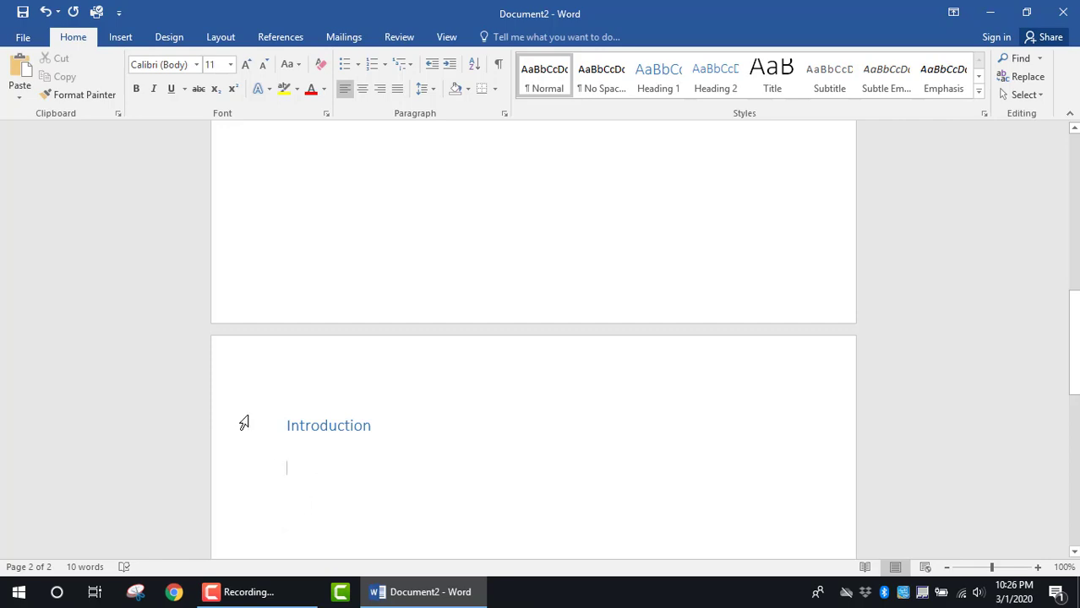
mouse_move(219, 38)
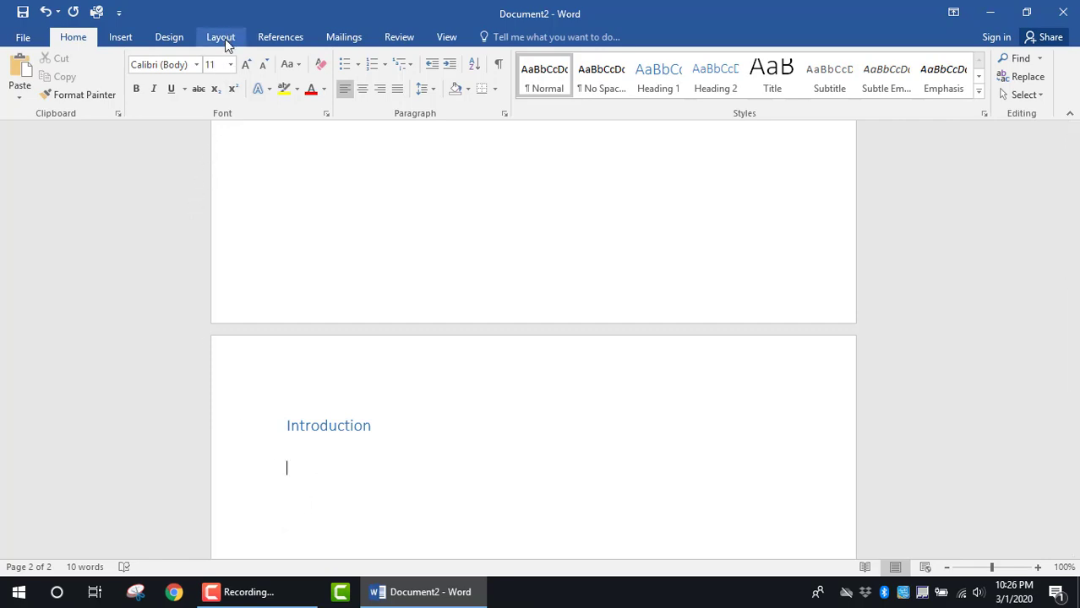
Insert a Next Page section break after Introduction to start a third page, returning to Home.
left_click(219, 37)
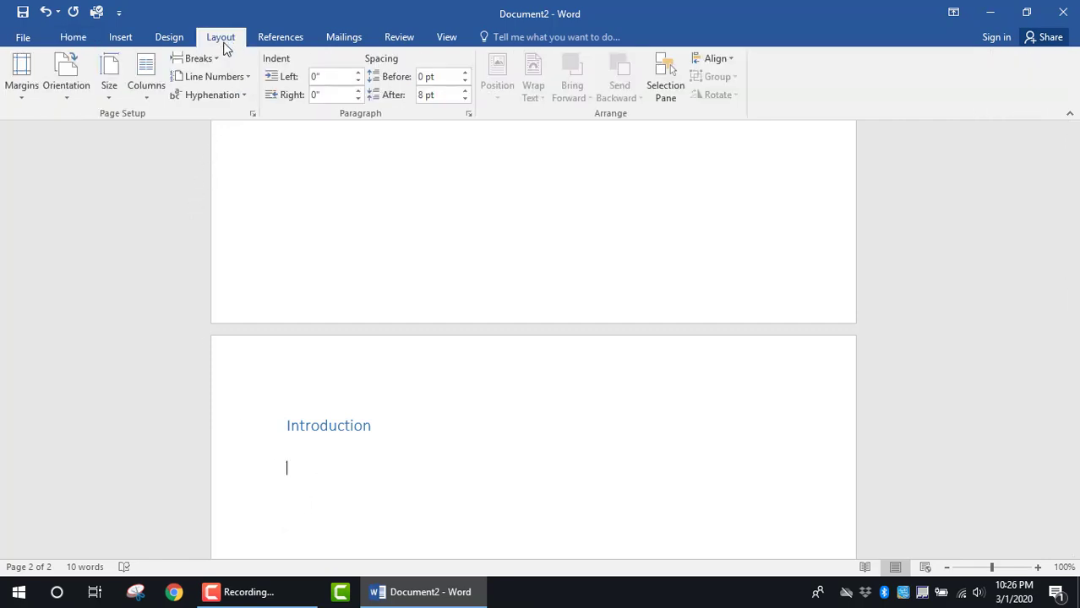
left_click(199, 57)
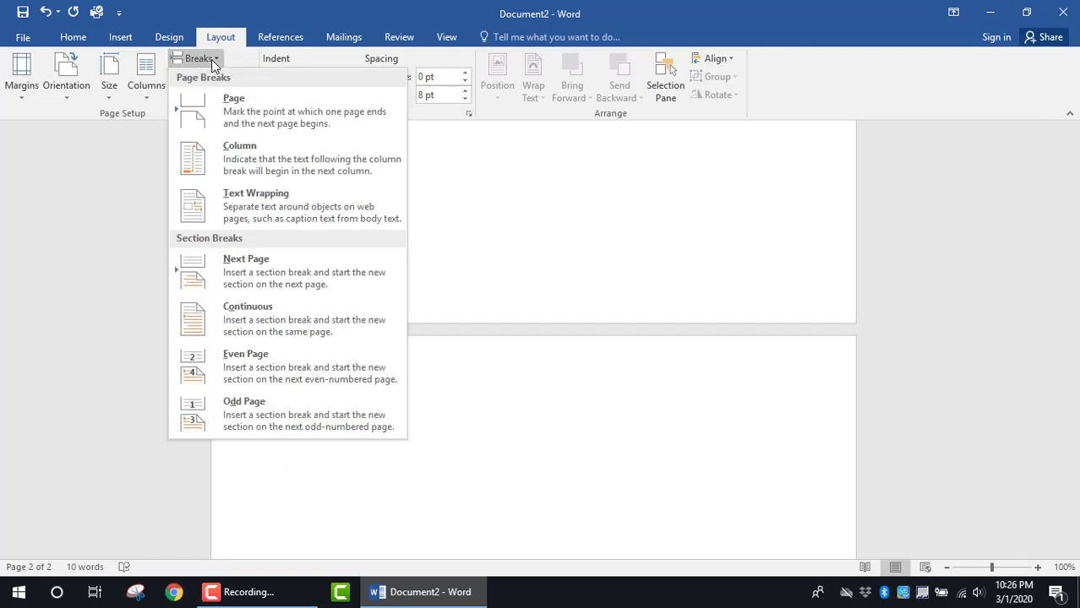
mouse_move(278, 270)
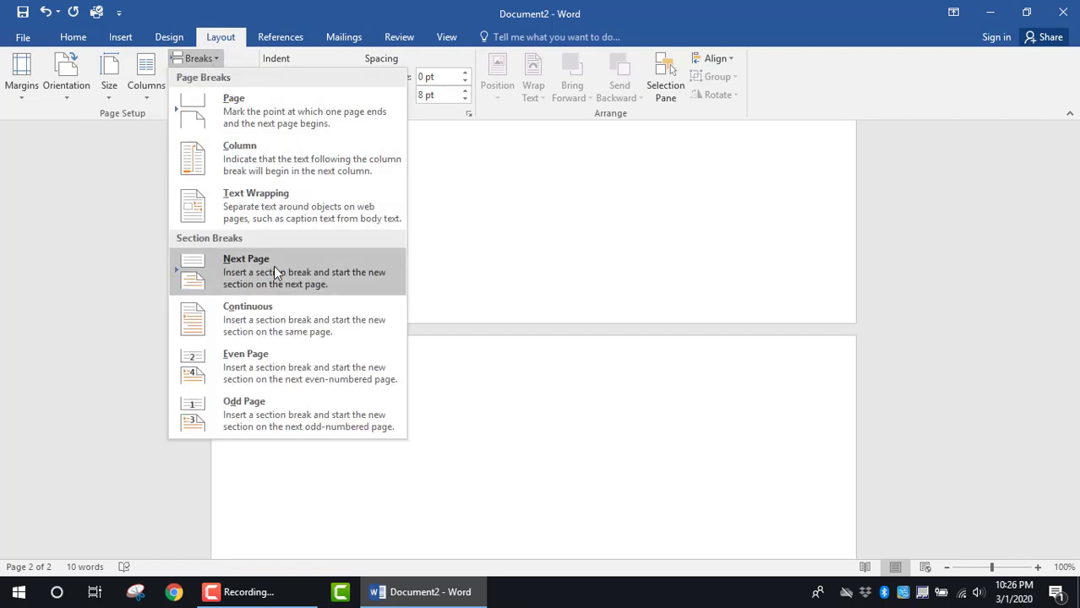
left_click(247, 271)
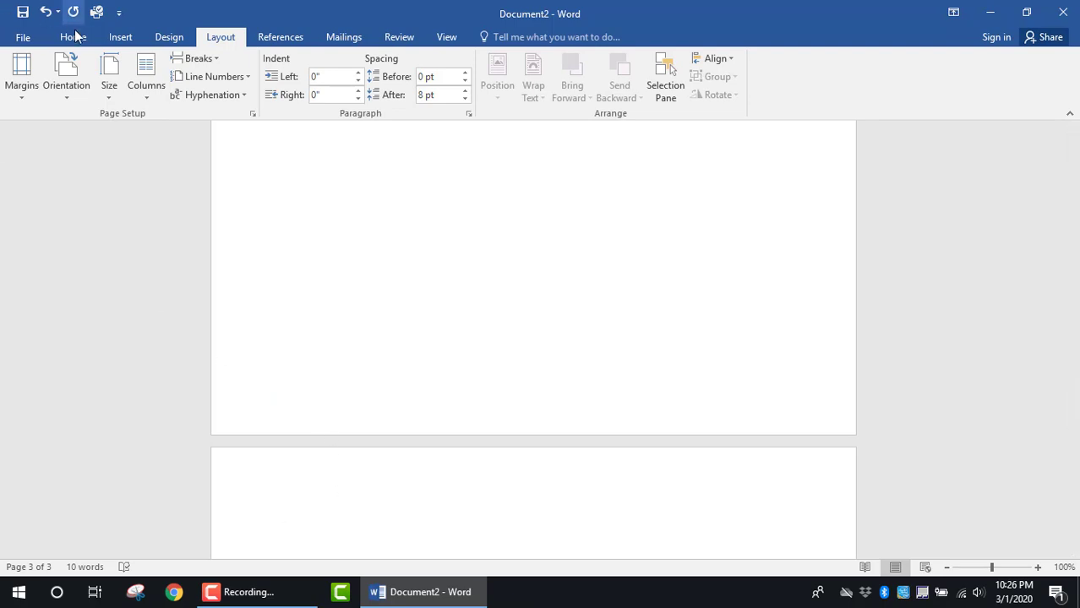
left_click(73, 37)
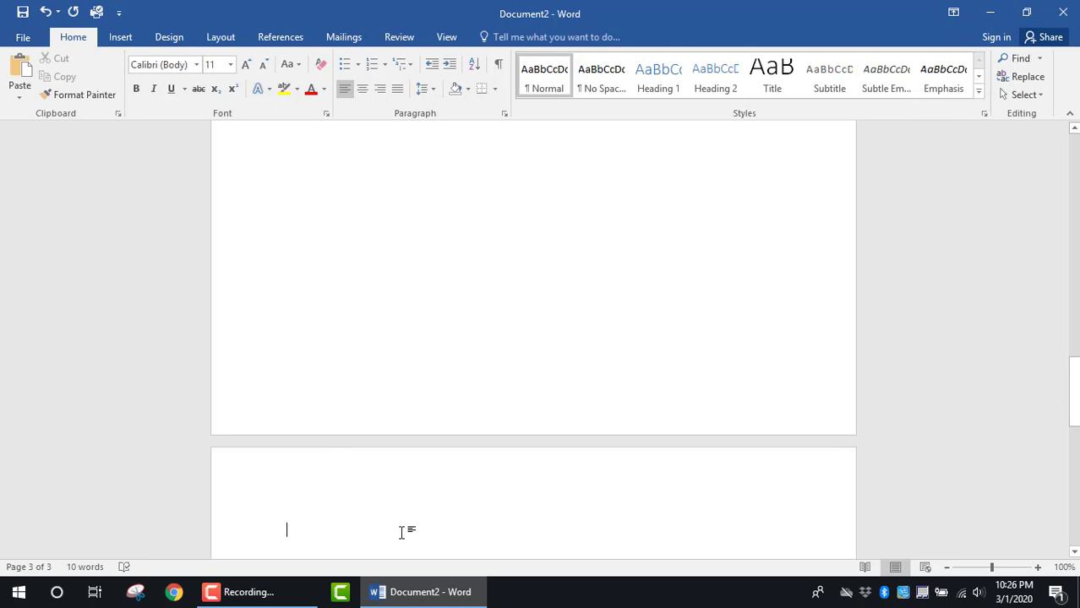
mouse_move(611, 108)
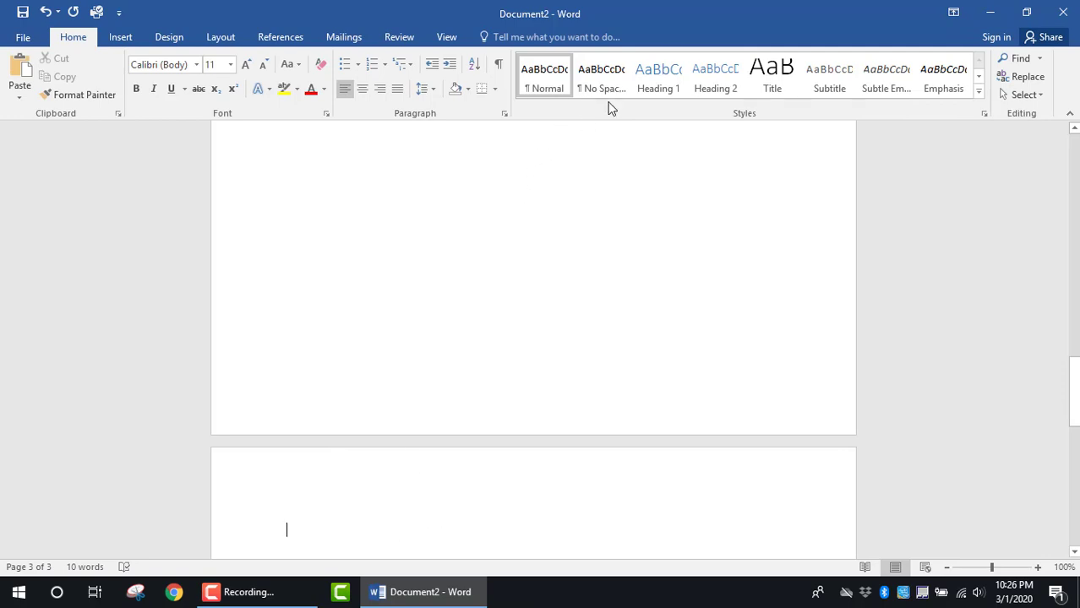
Apply Heading 1 to the new line on page three and type Overview.
left_click(657, 76)
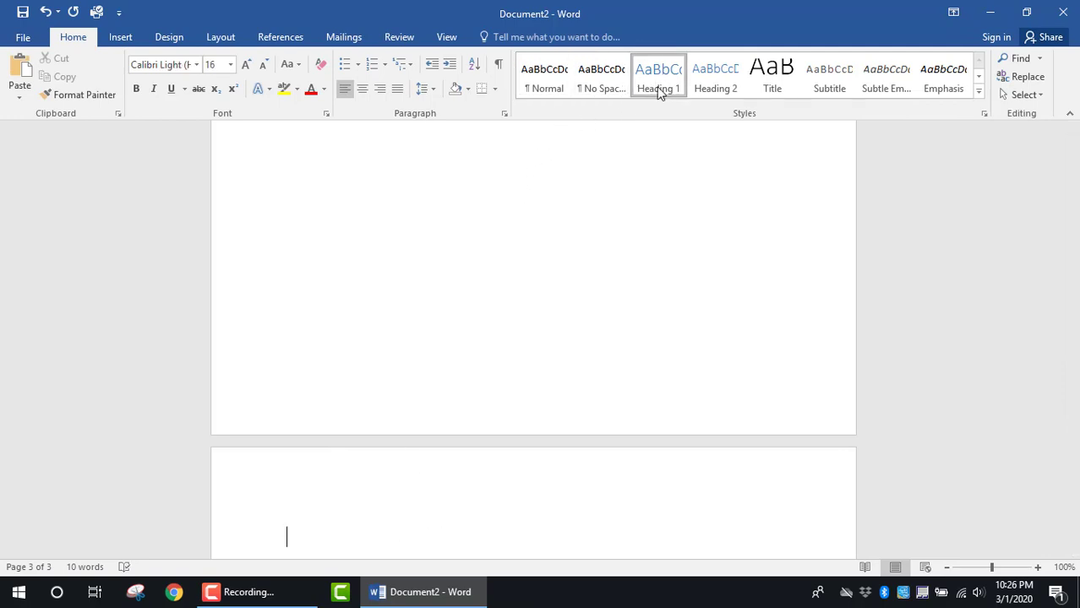
type("o")
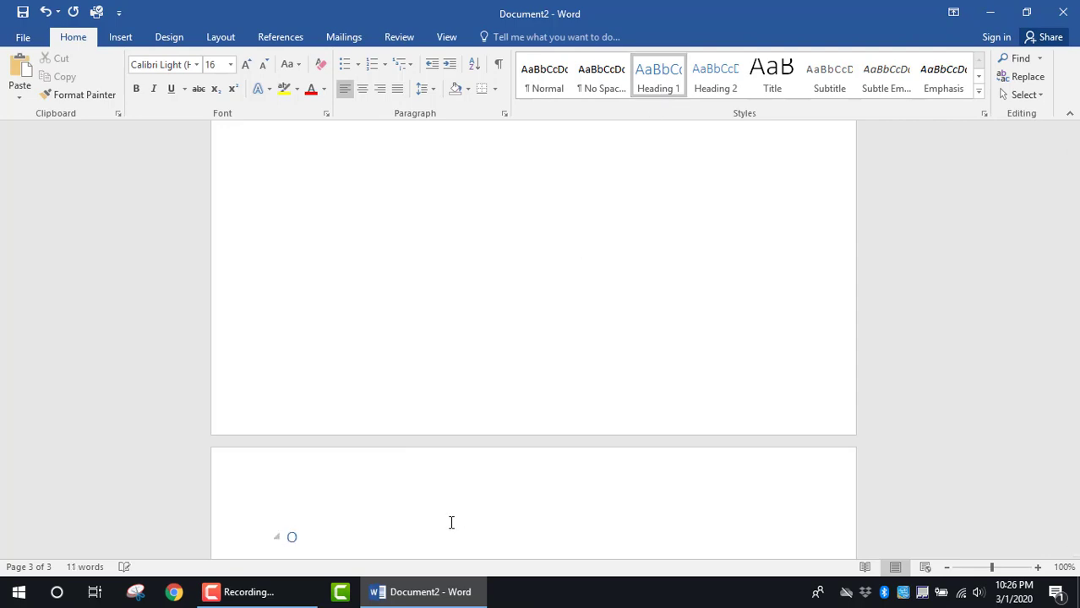
type("Overview")
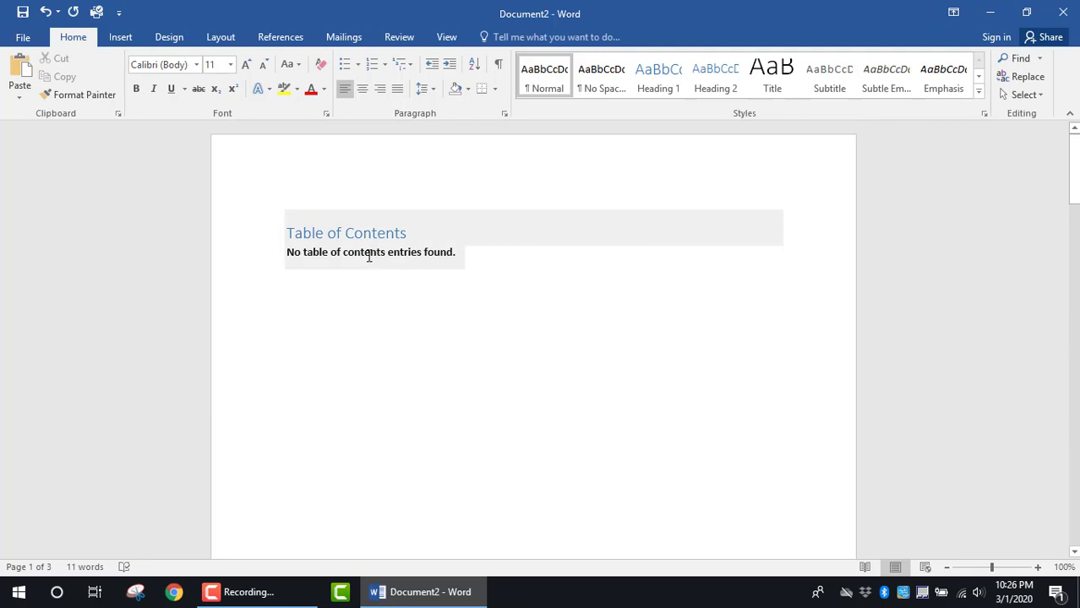
Update the table of contents field so it lists Introduction (page 2) and Overview (page 3).
right_click(368, 251)
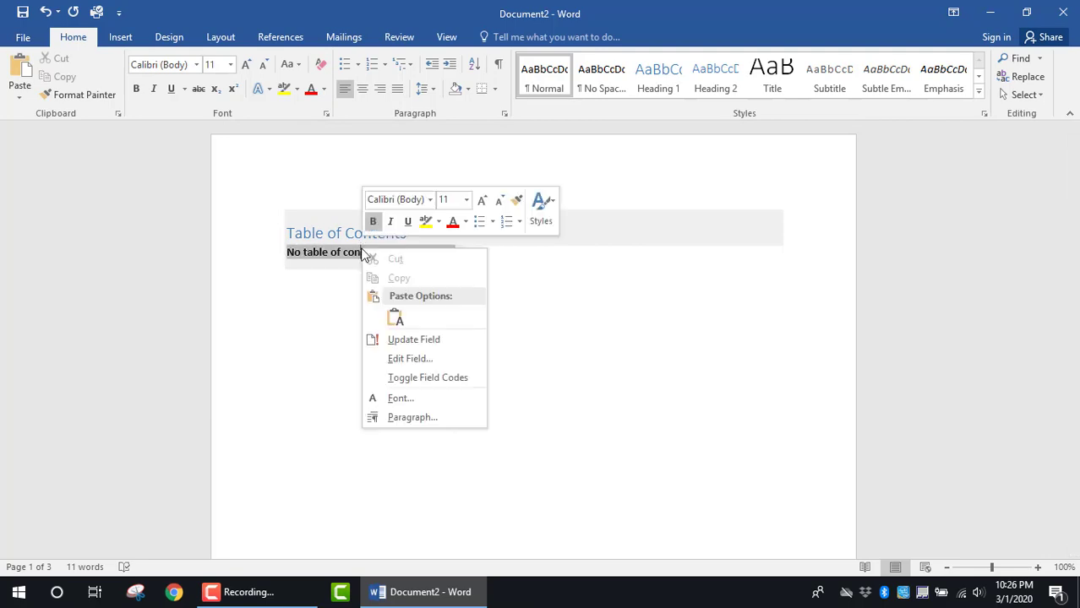
mouse_move(363, 268)
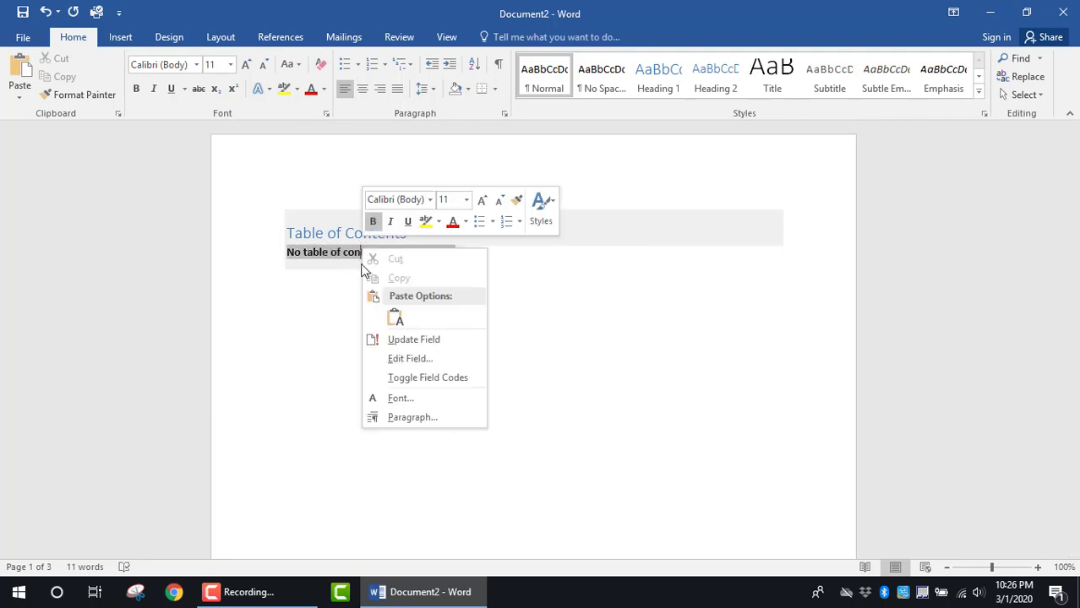
mouse_move(414, 338)
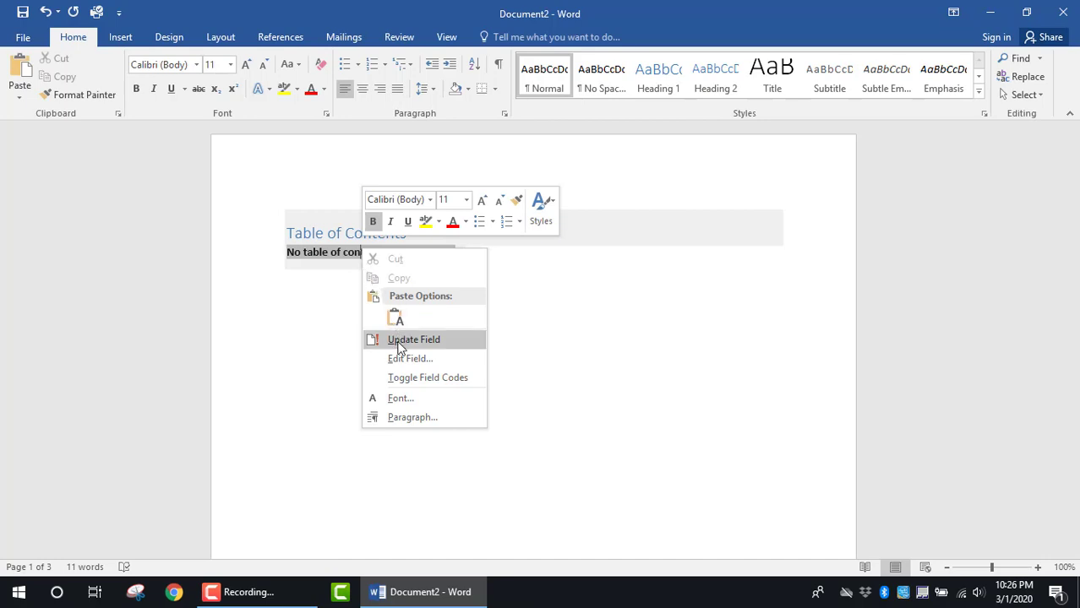
left_click(414, 338)
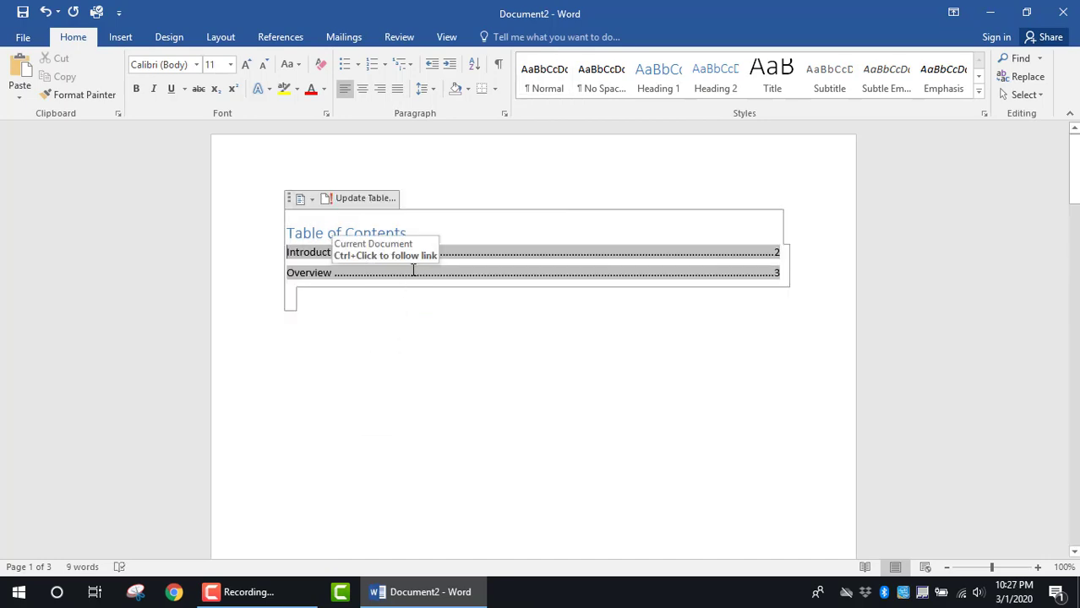
mouse_move(650, 267)
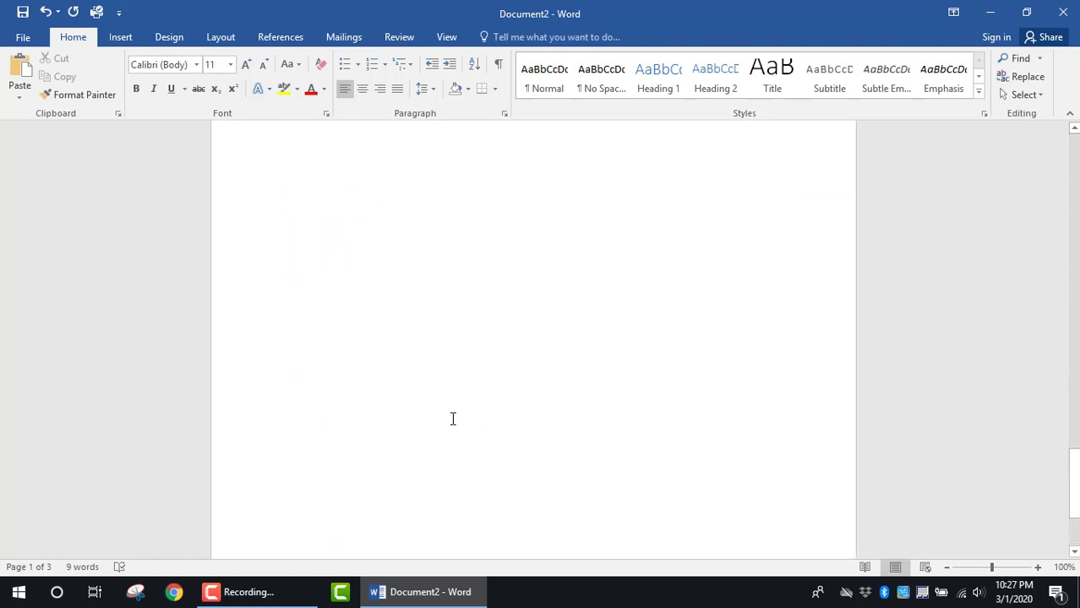
Below Overview, add Computers, Accessories and Printer as Heading 2, 3 and 4 lines.
scroll("down", 3)
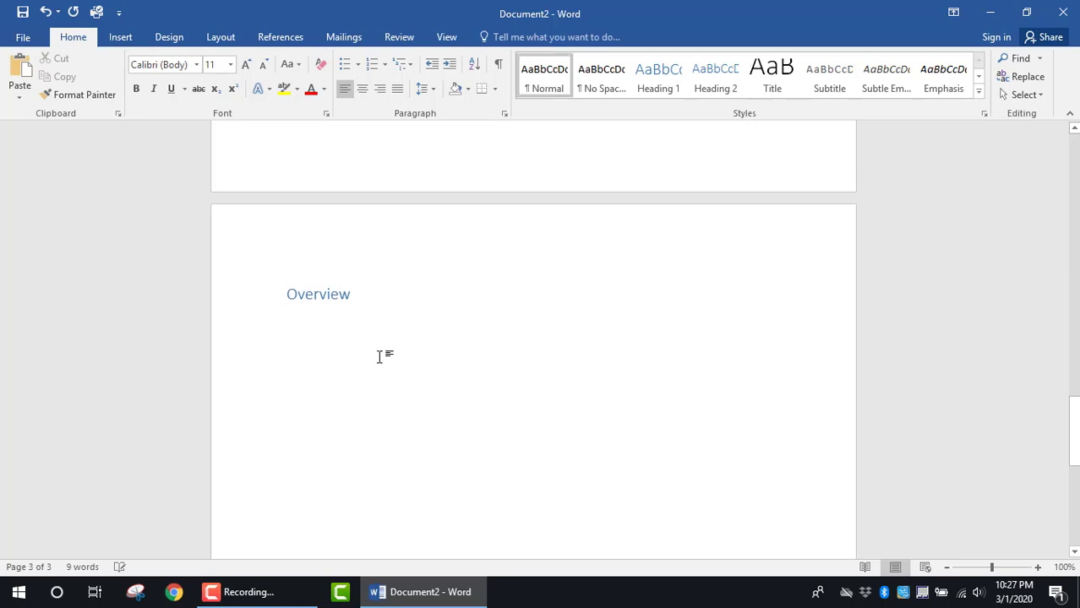
left_click(287, 313)
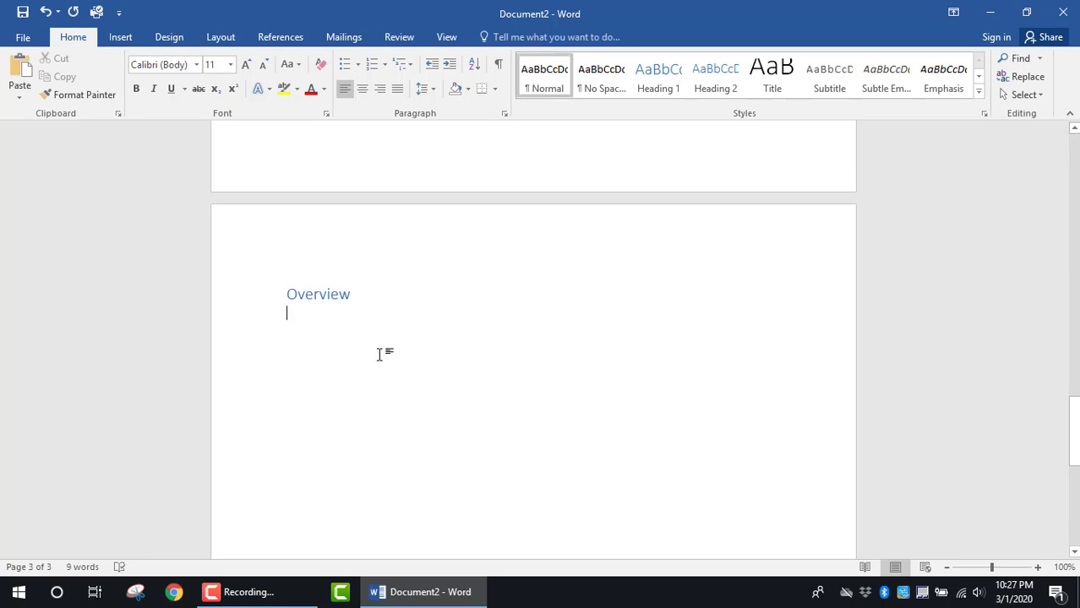
mouse_move(419, 350)
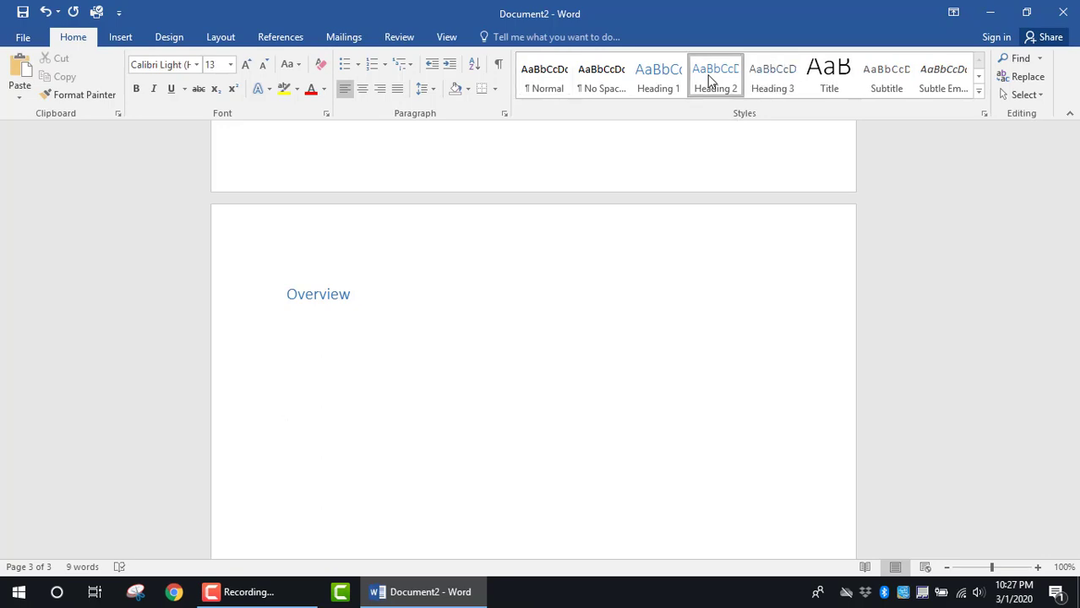
type("Computers")
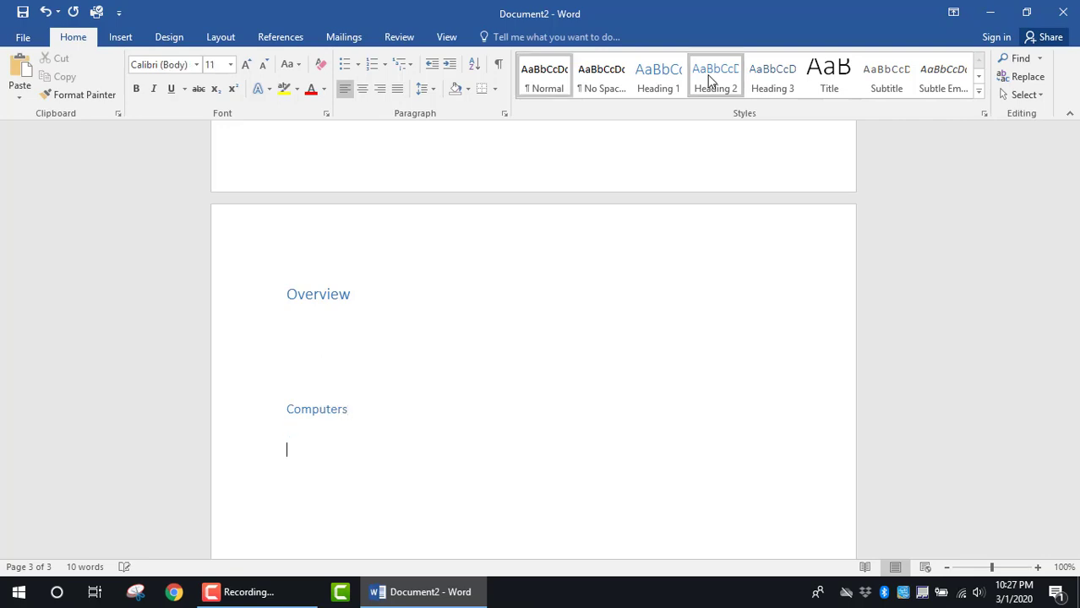
mouse_move(736, 78)
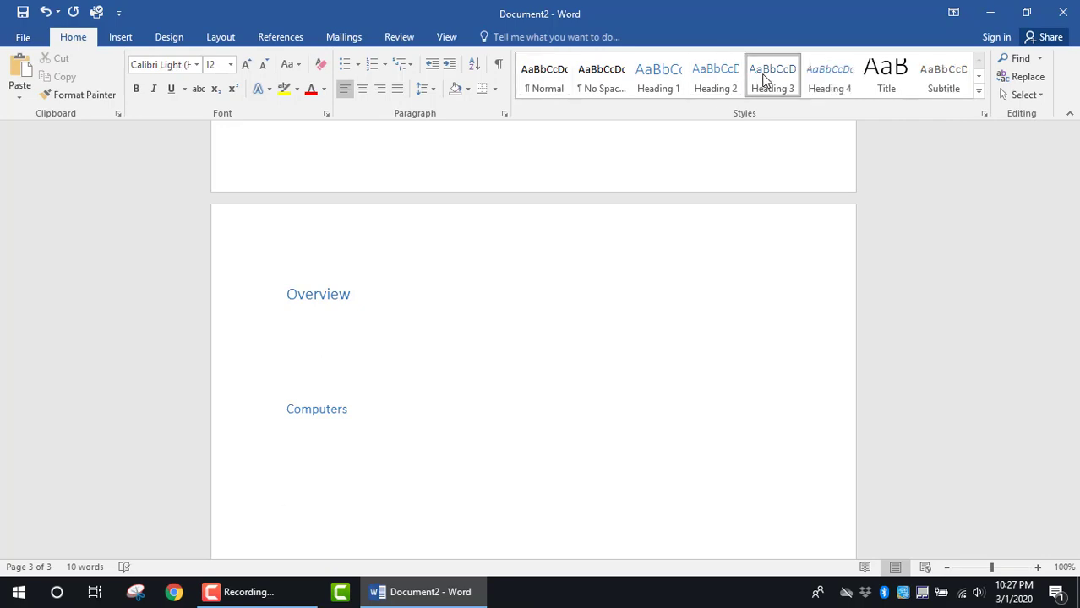
mouse_move(771, 76)
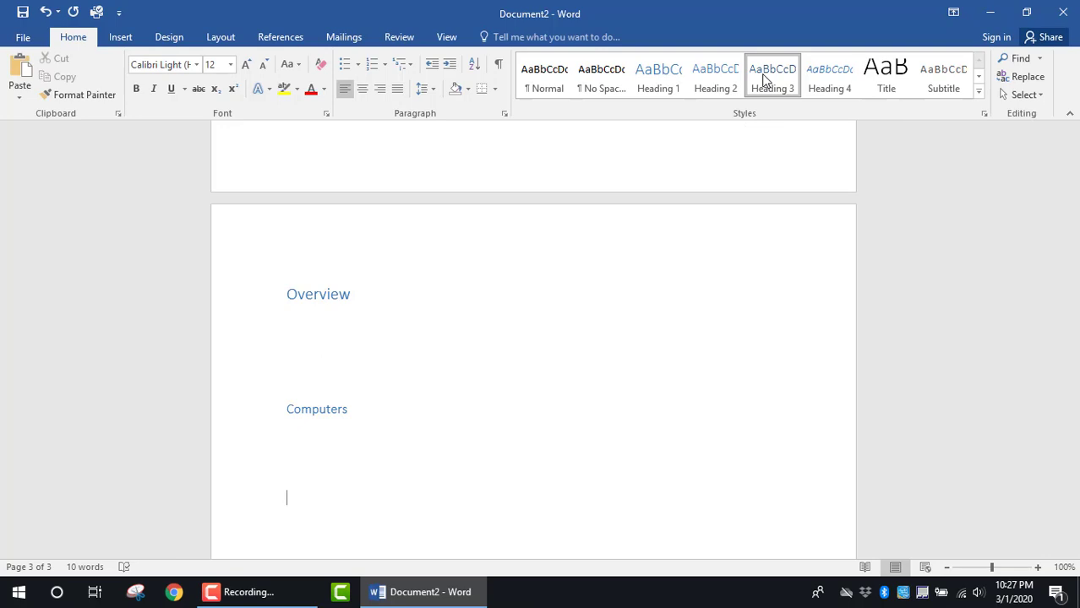
type("Accessories")
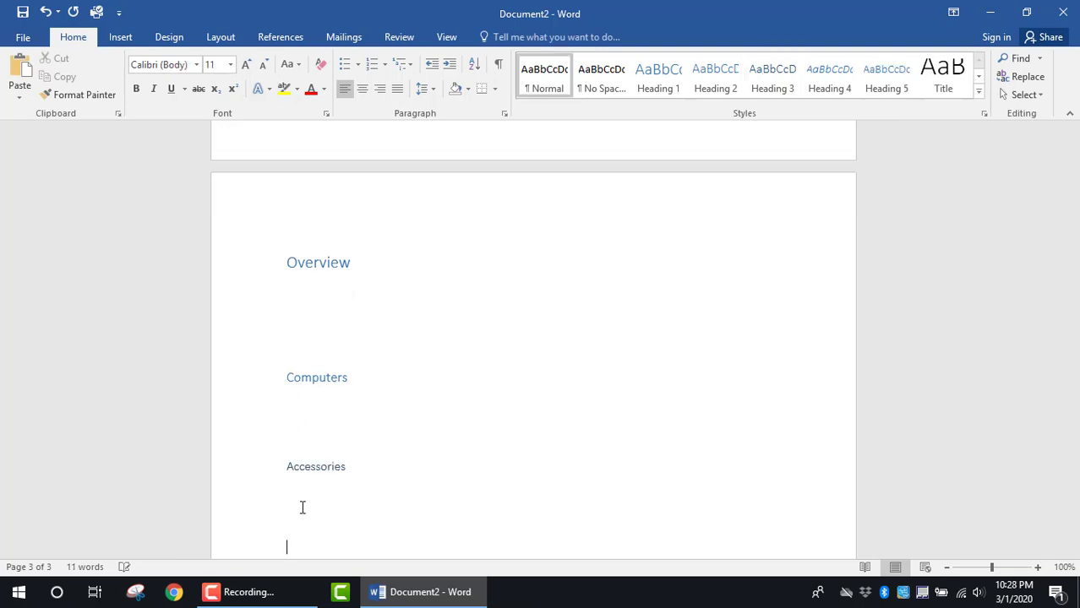
mouse_move(465, 271)
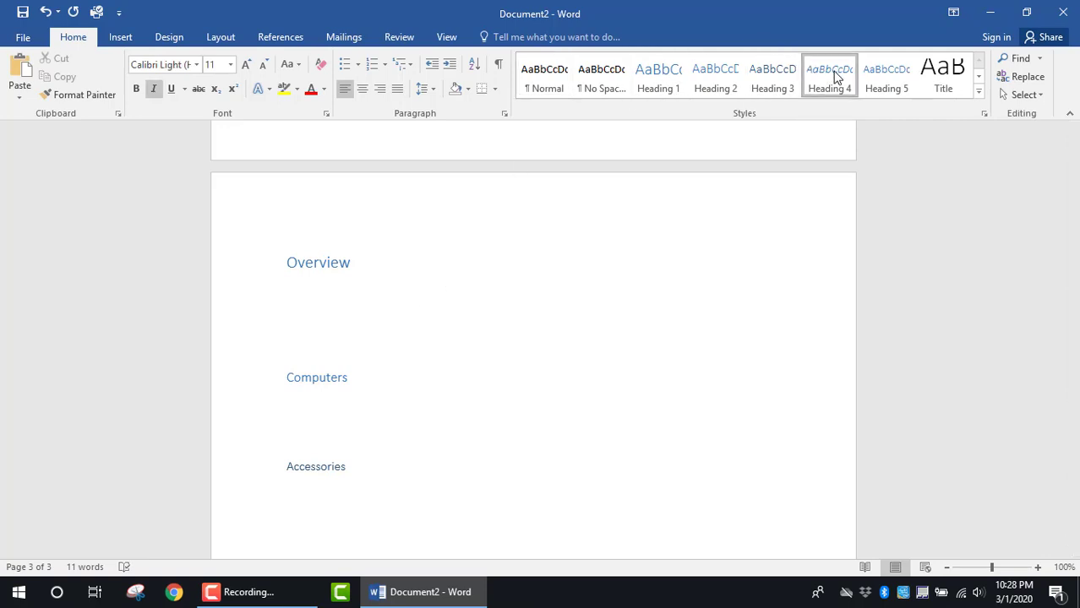
type("Printer")
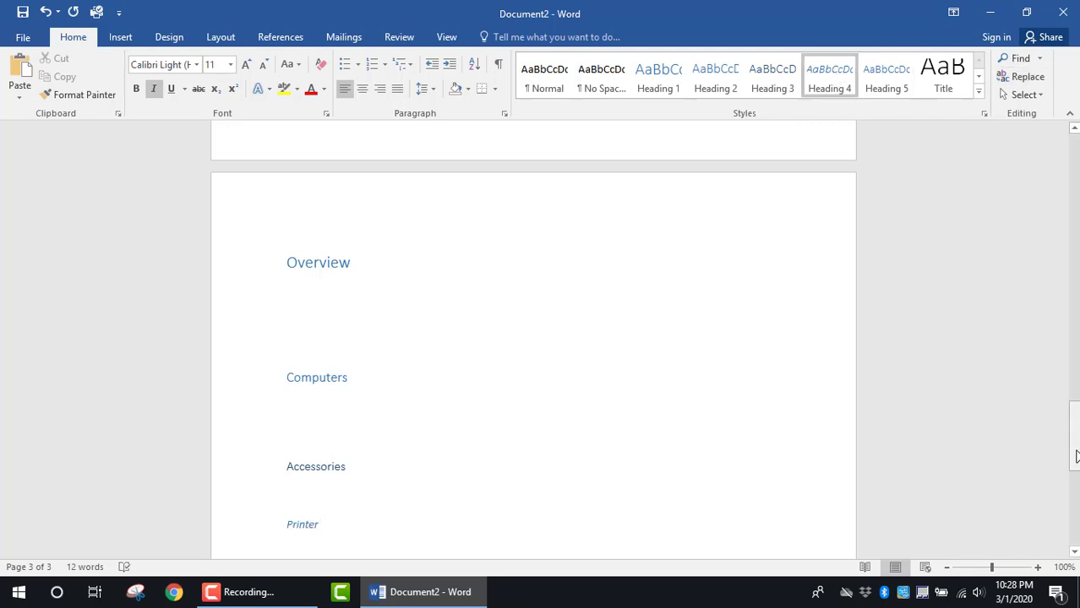
Scroll back to page one and bring up the Update Field options on the table of contents.
scroll("up", 3)
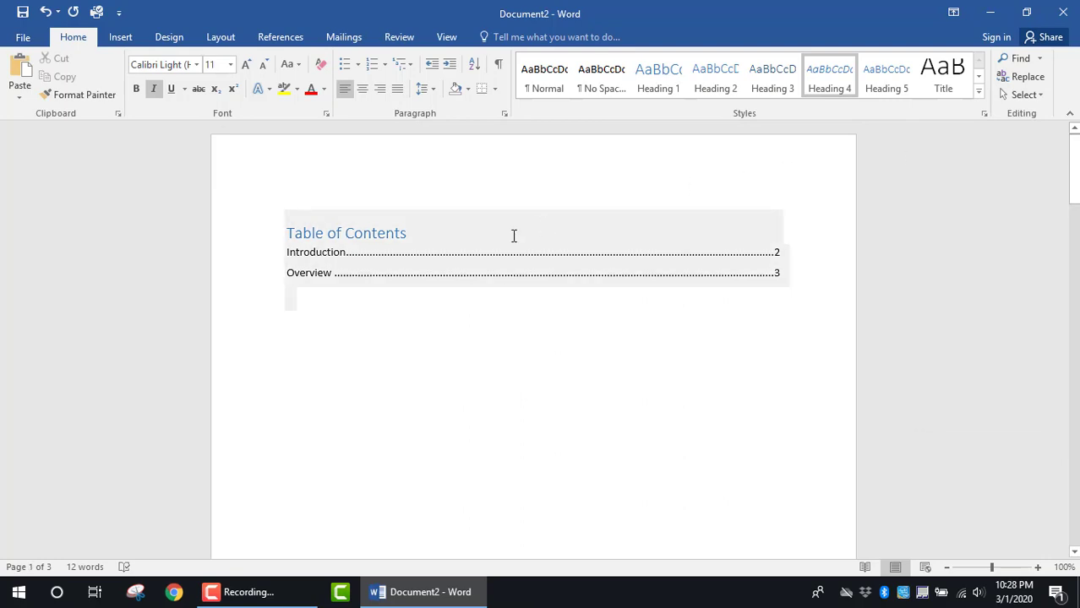
mouse_move(316, 252)
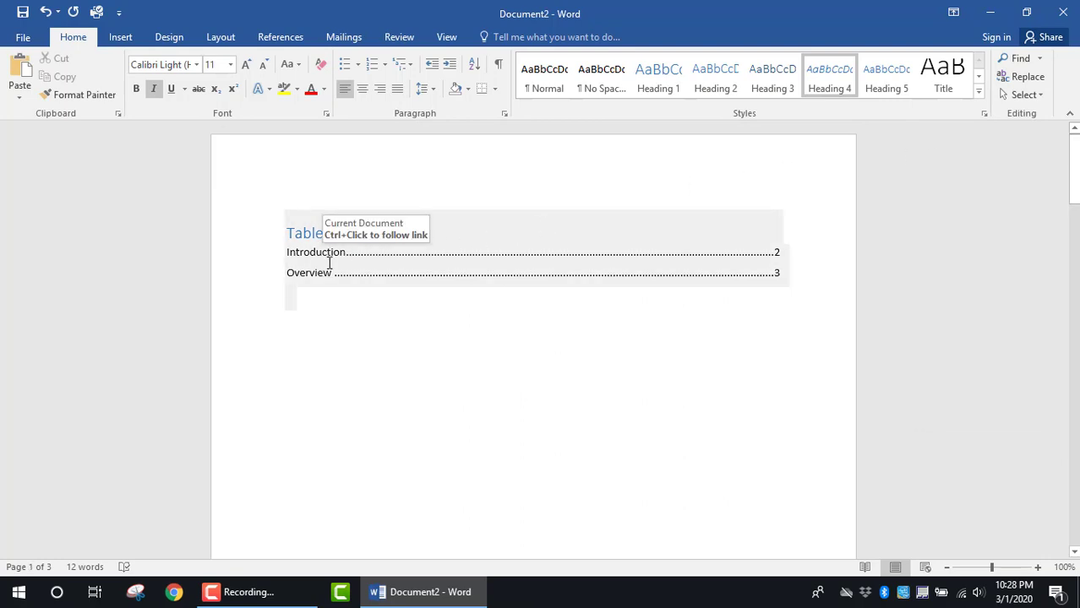
right_click(313, 233)
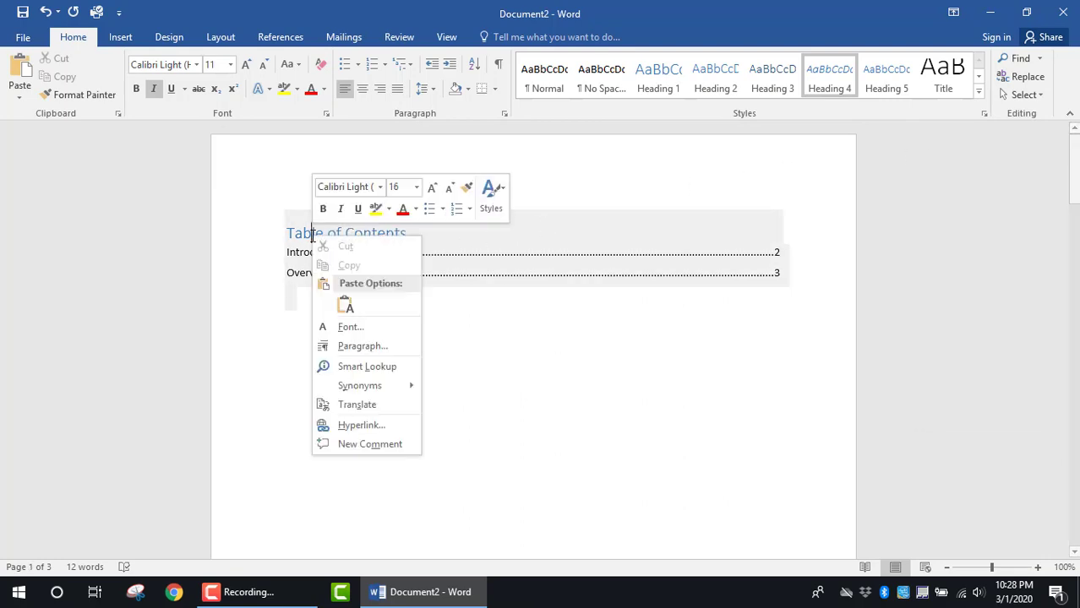
mouse_move(367, 365)
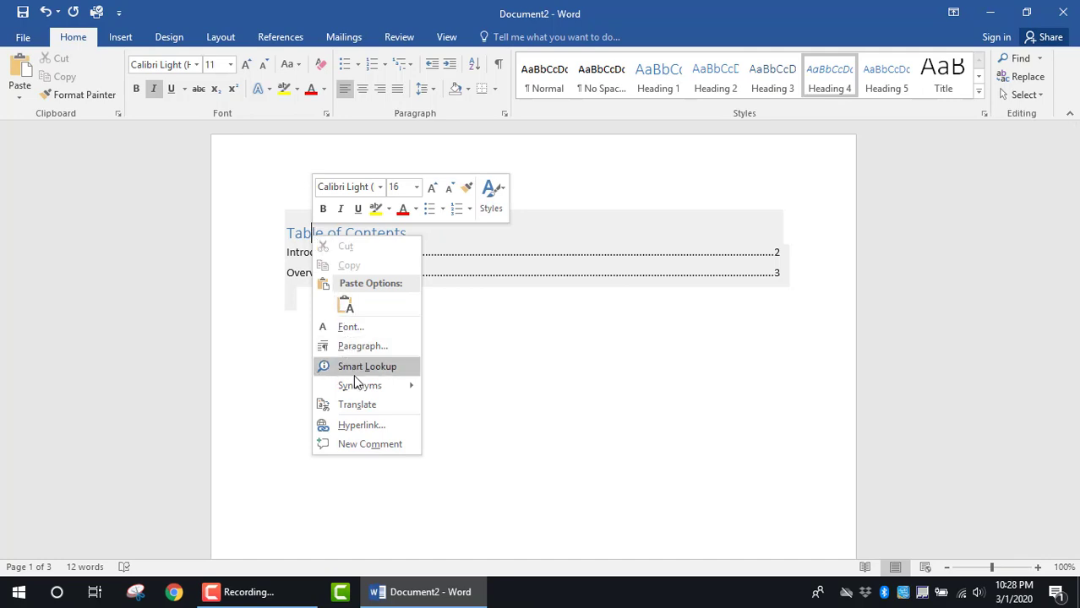
right_click(392, 272)
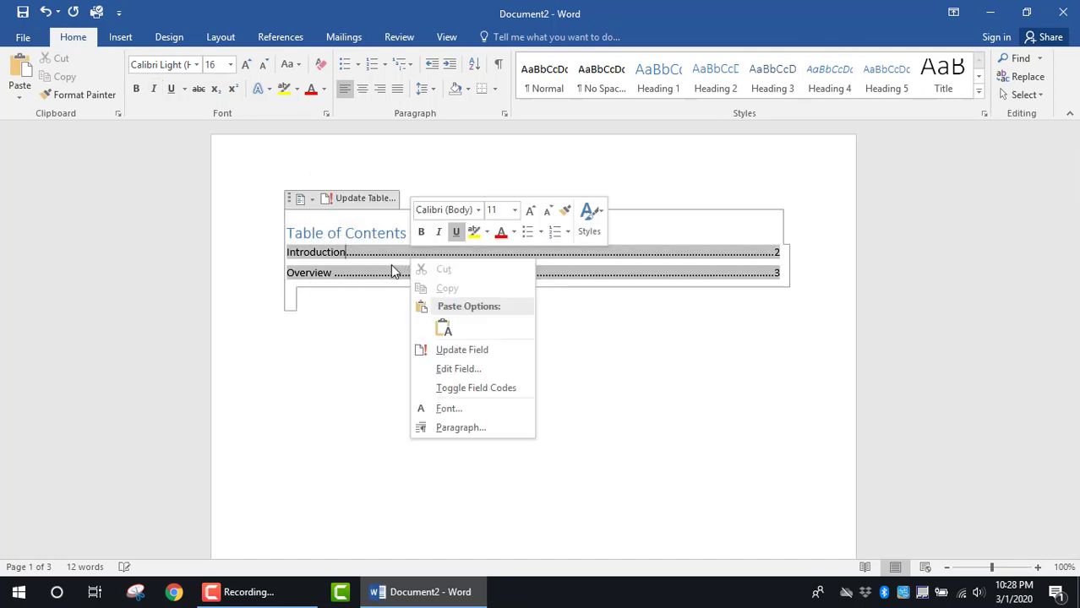
mouse_move(429, 331)
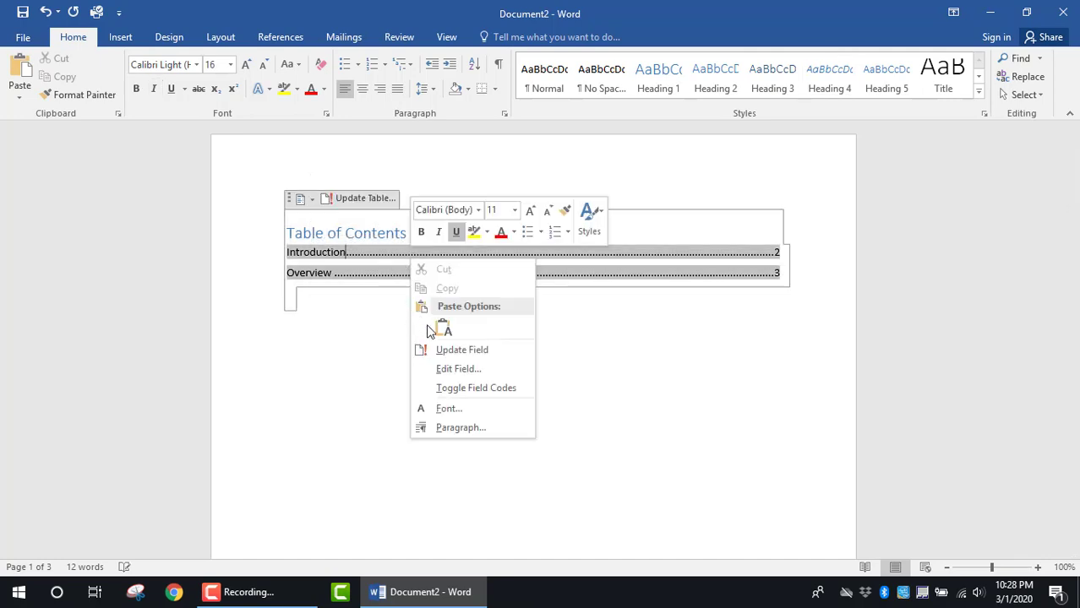
Update the entire table so Computers and Accessories appear as indented page-3 entries.
left_click(461, 348)
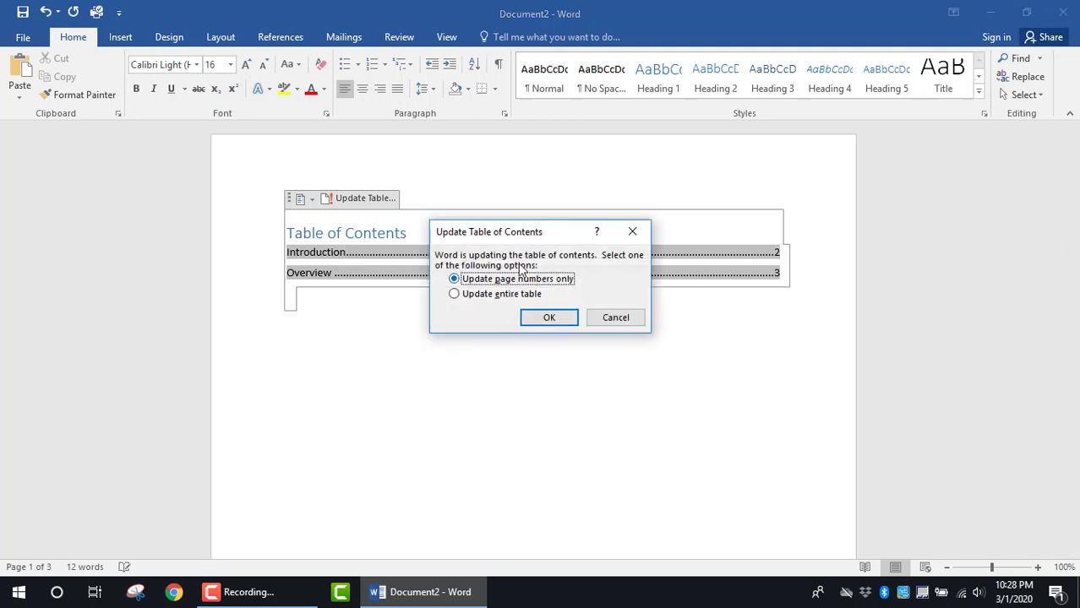
mouse_move(497, 294)
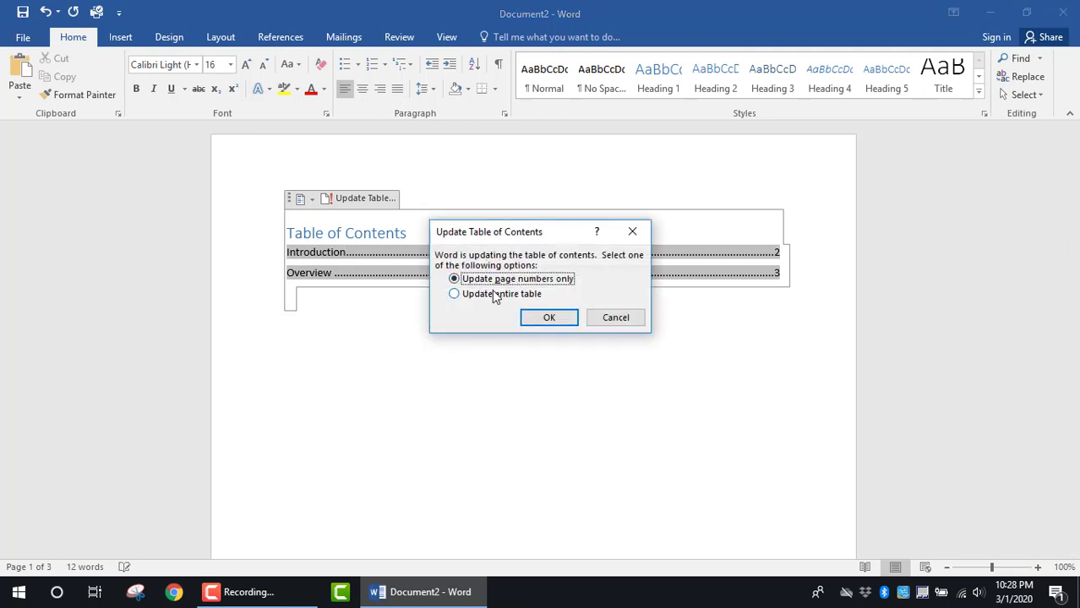
mouse_move(463, 301)
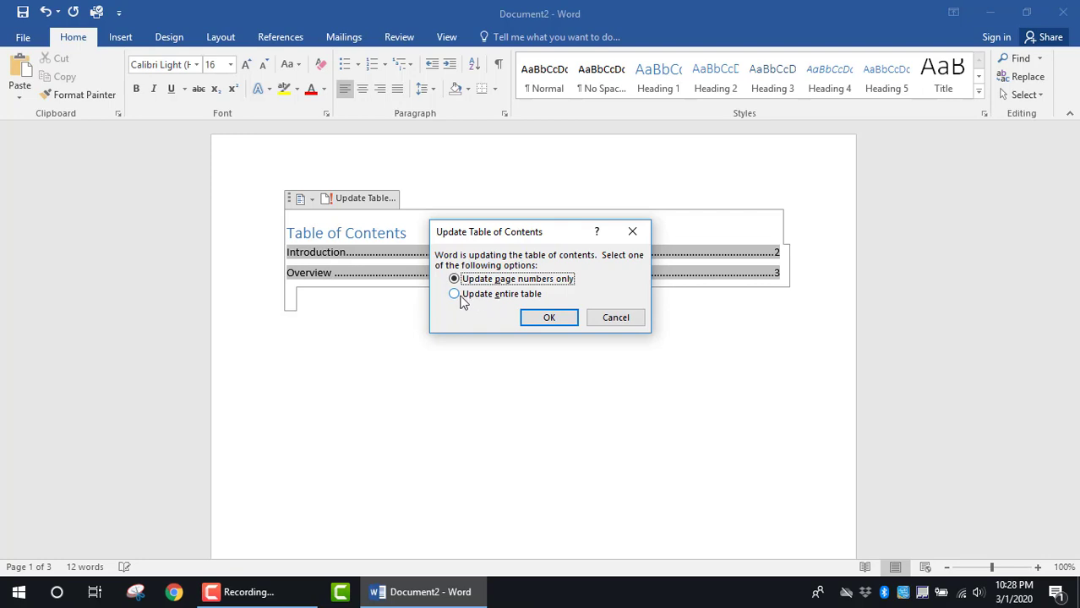
left_click(548, 318)
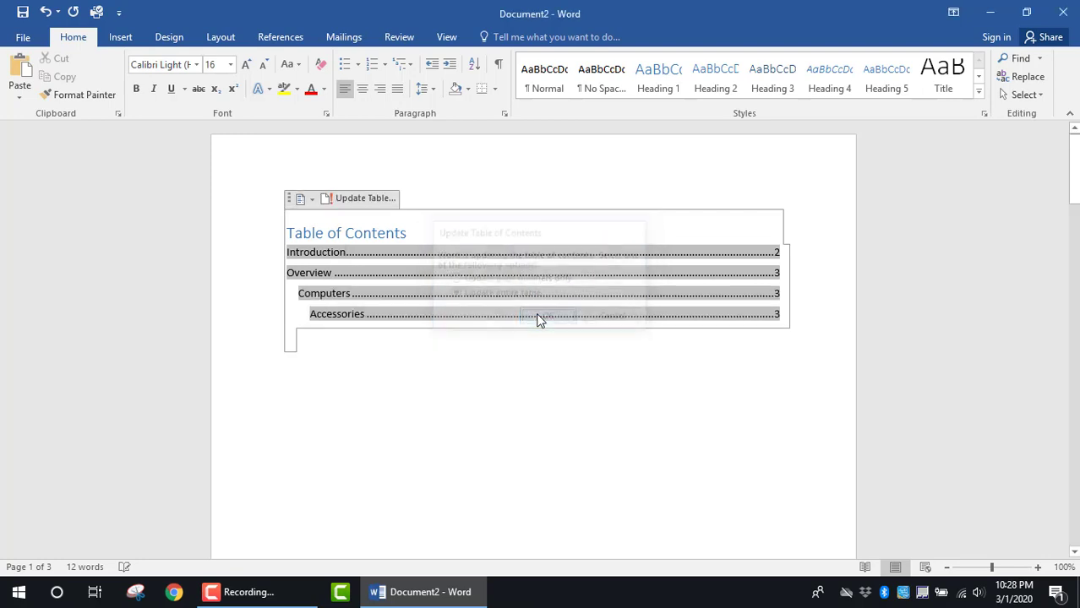
mouse_move(387, 313)
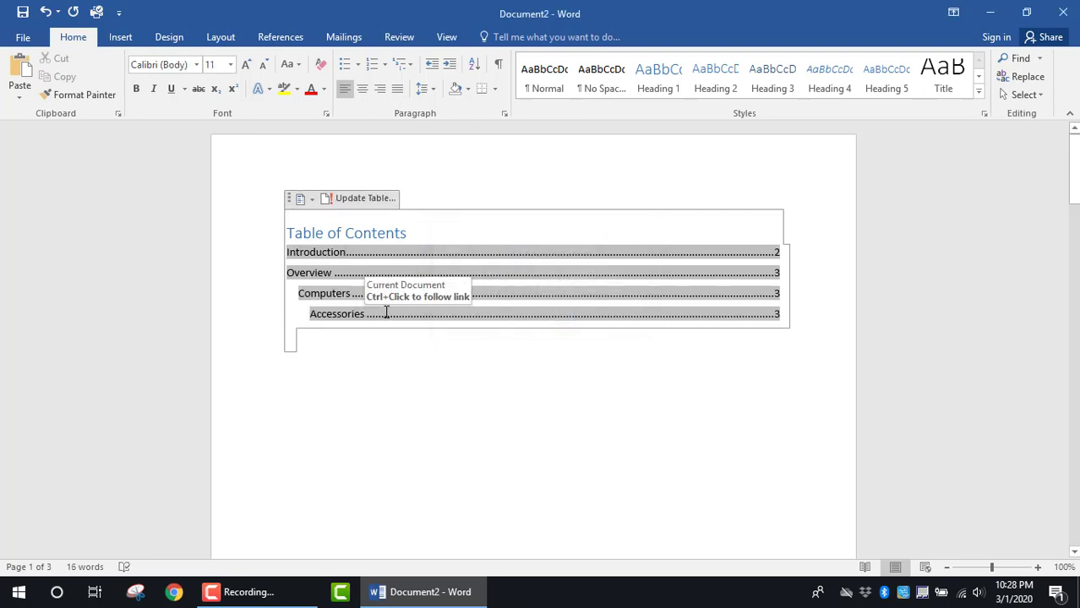
mouse_move(443, 270)
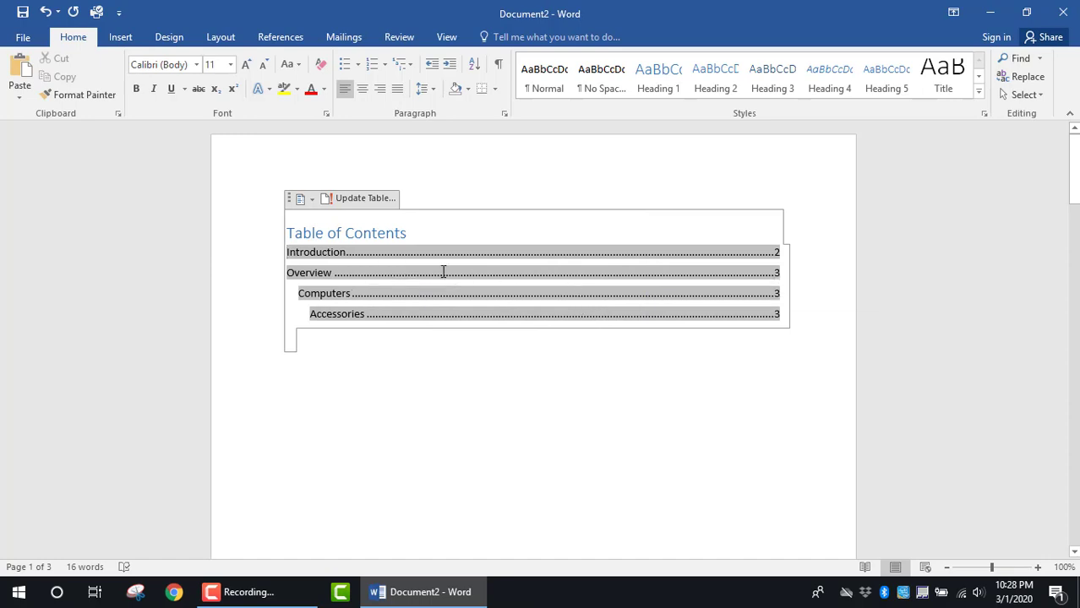
mouse_move(397, 295)
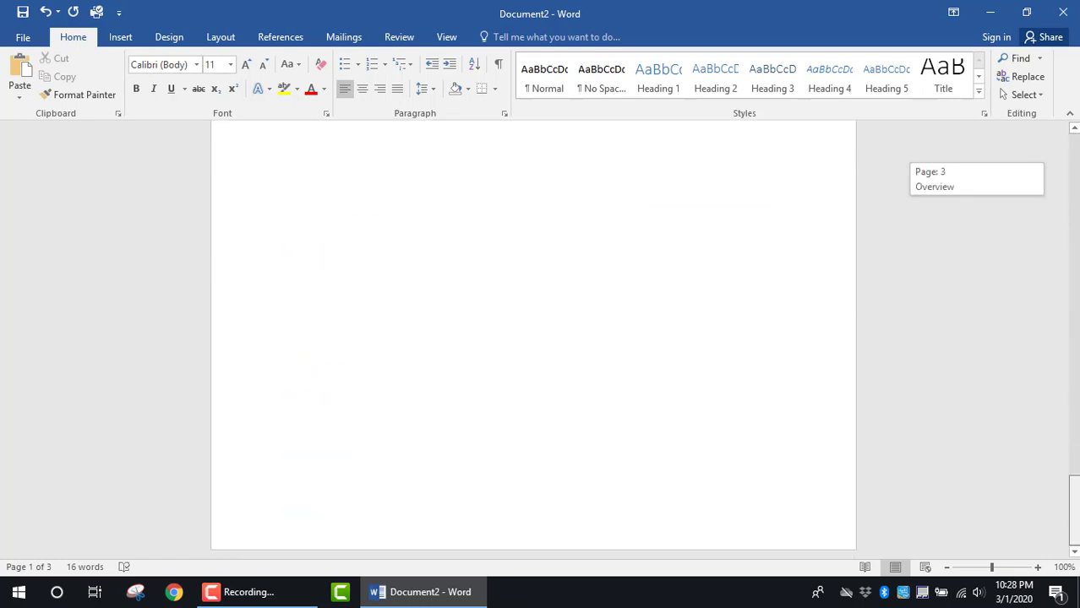
scroll("up", 3)
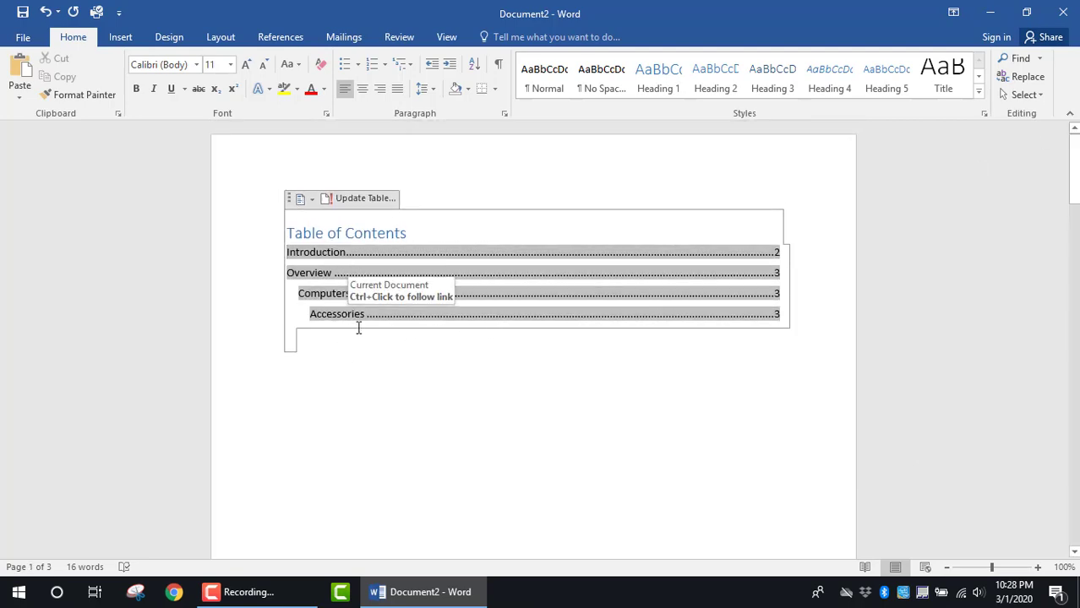
mouse_move(371, 355)
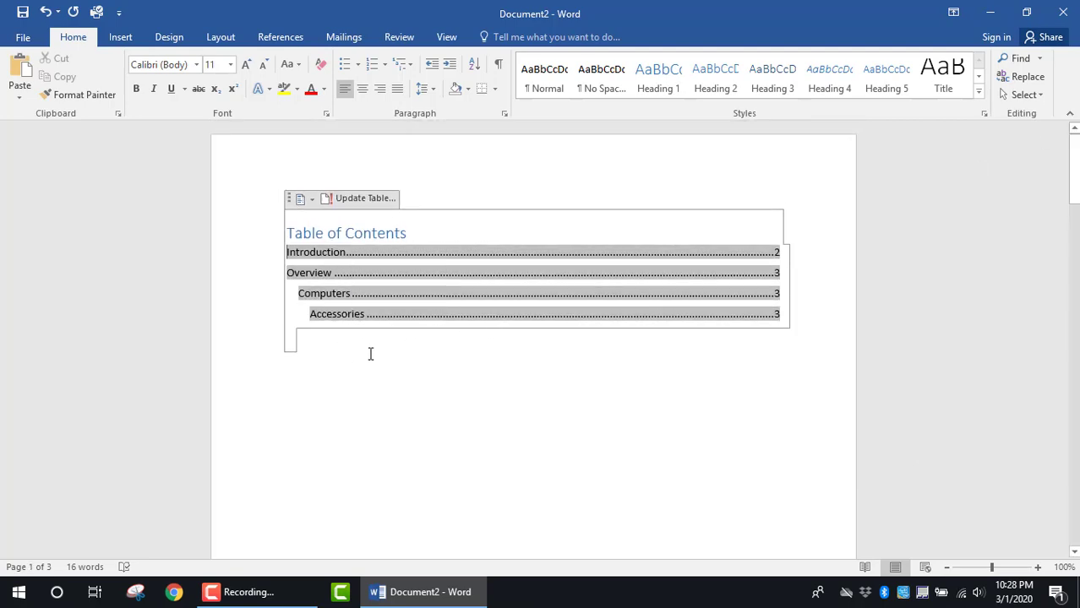